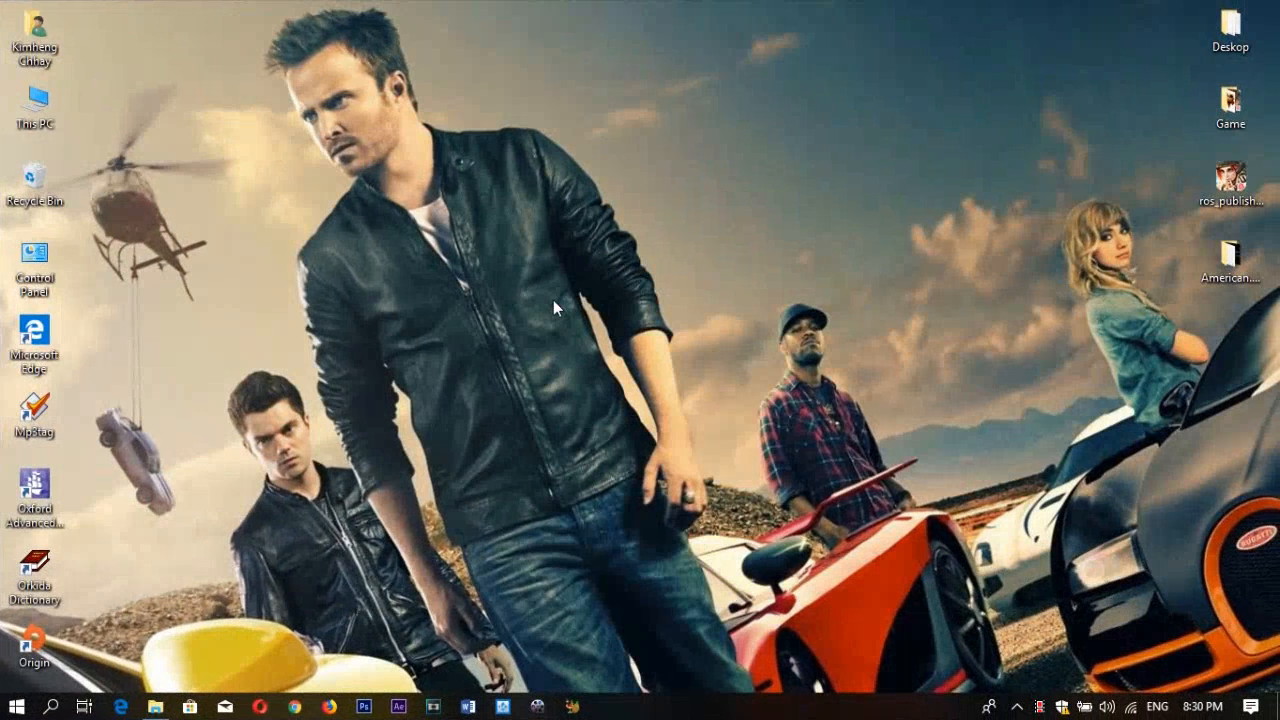
{"action": "mouse_move", "coordinate": [728, 376]}
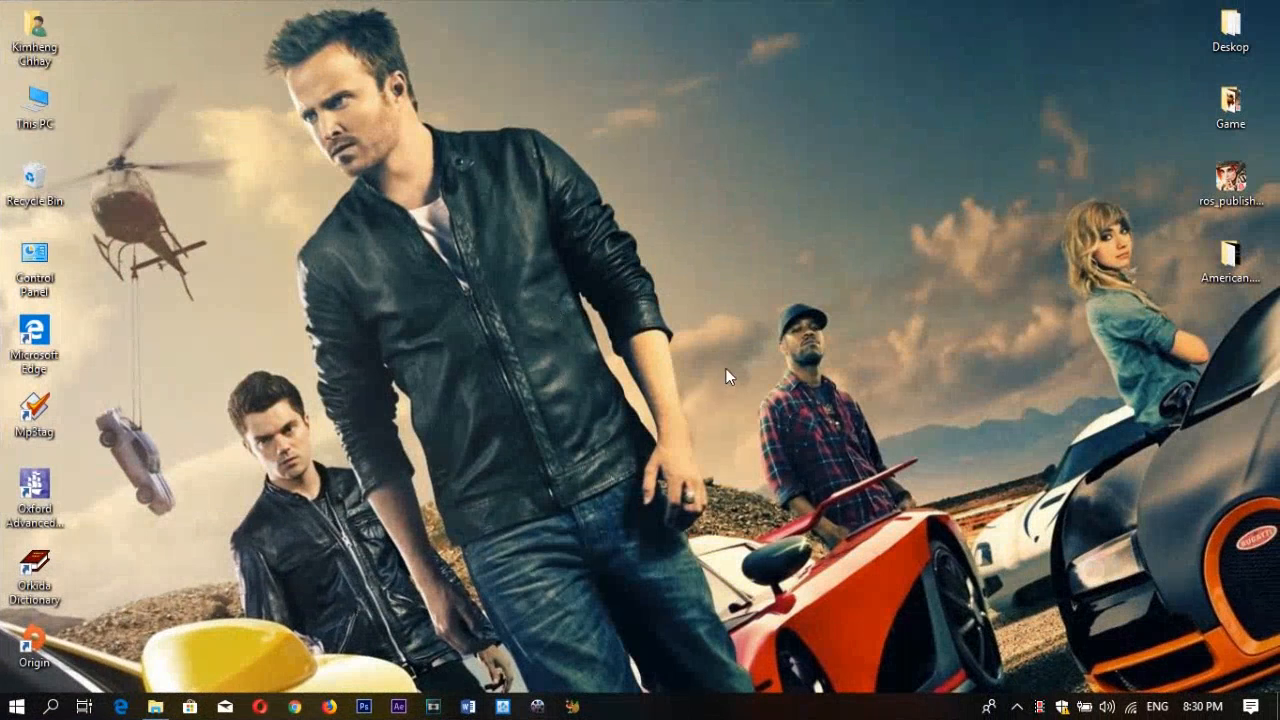
{"action": "mouse_move", "coordinate": [704, 372]}
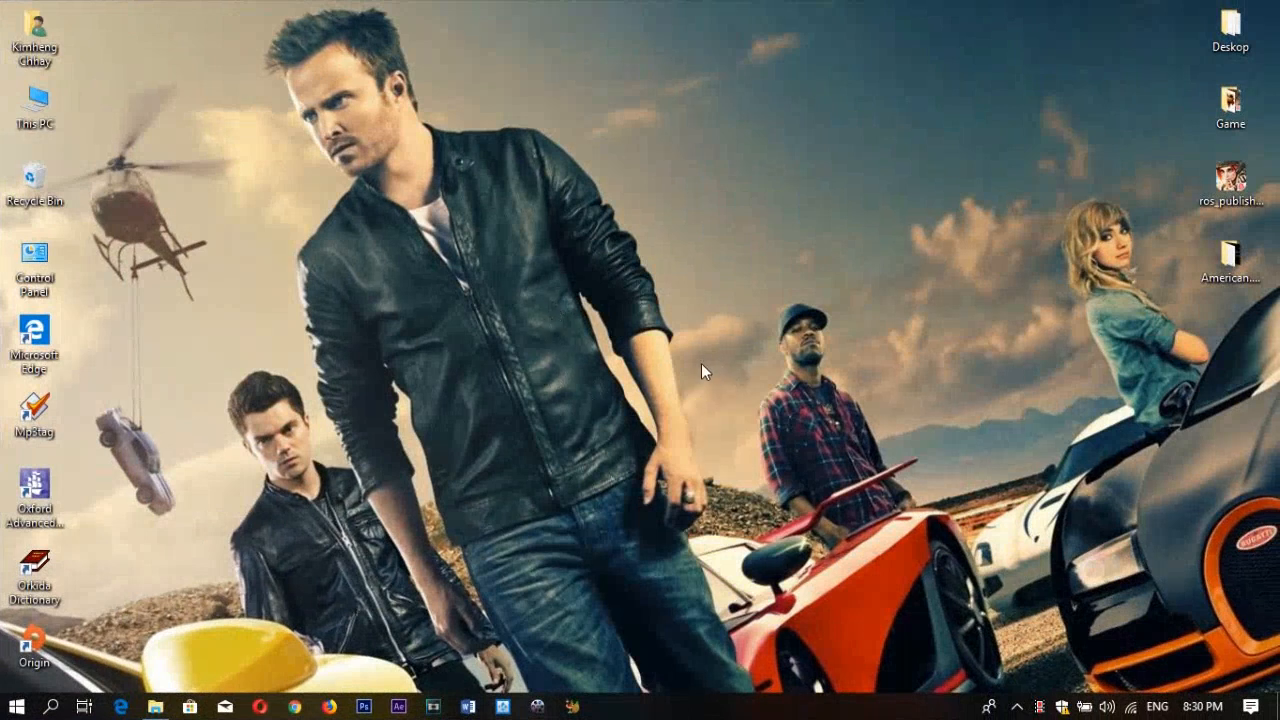
{"action": "mouse_move", "coordinate": [152, 696]}
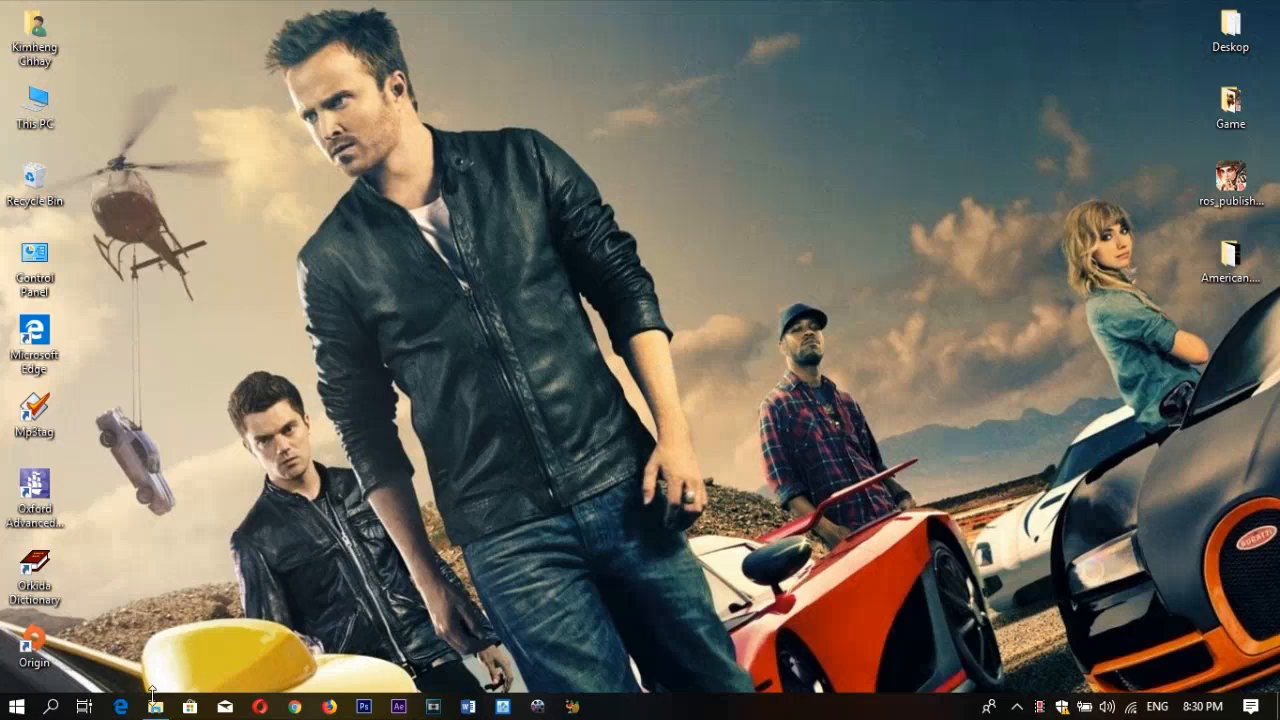
Show the desktop and bring up This PC's Properties to check the system type
{"action": "left_click", "coordinate": [152, 704]}
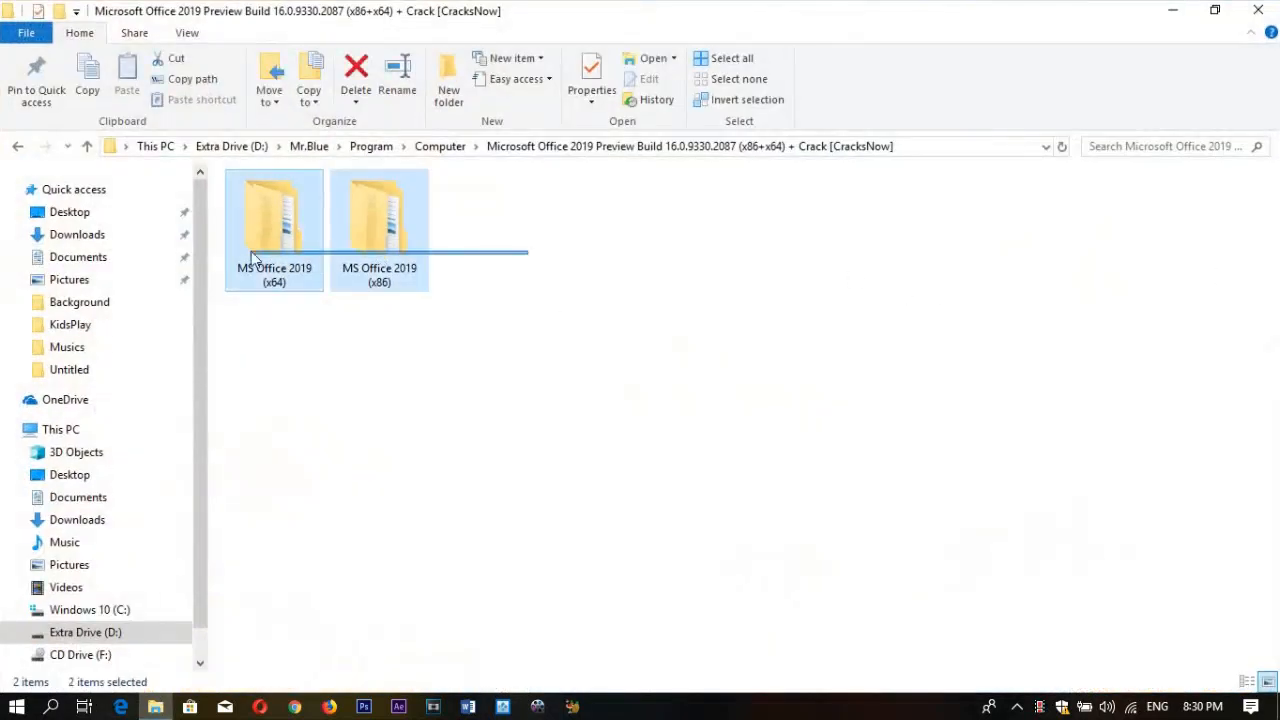
{"action": "left_click", "coordinate": [380, 230]}
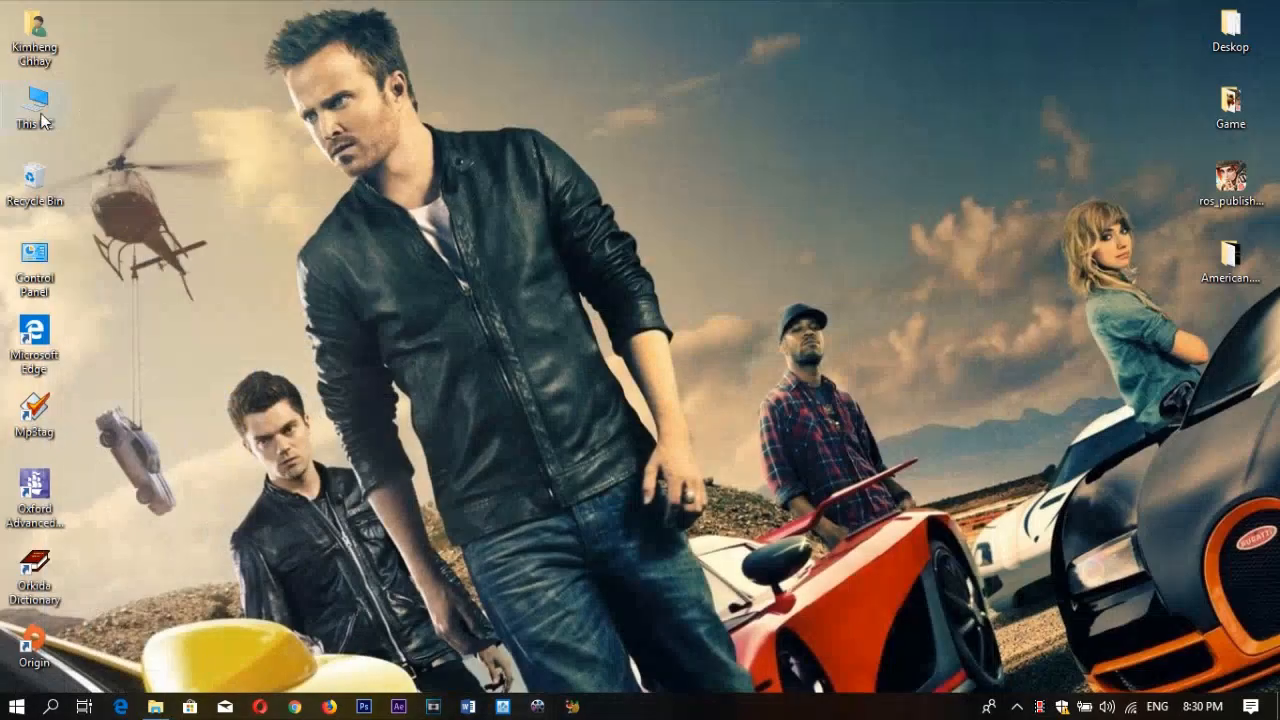
{"action": "right_click", "coordinate": [40, 104]}
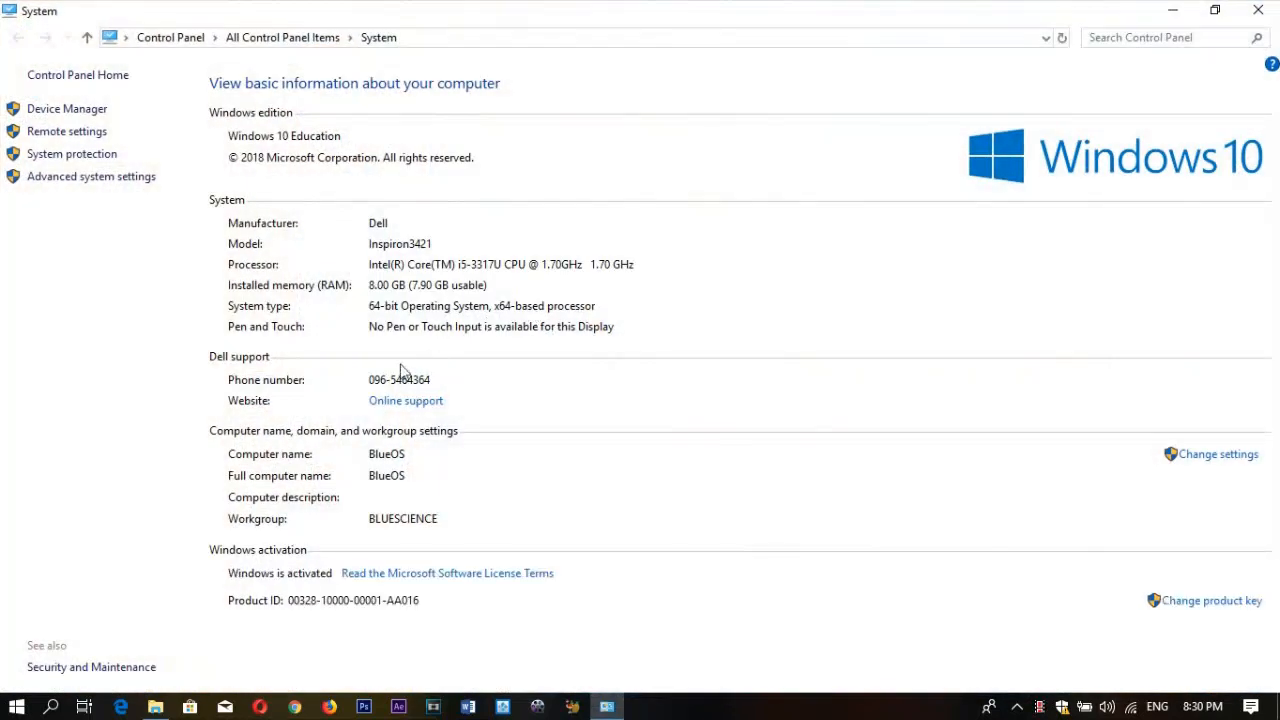
{"action": "mouse_move", "coordinate": [456, 294]}
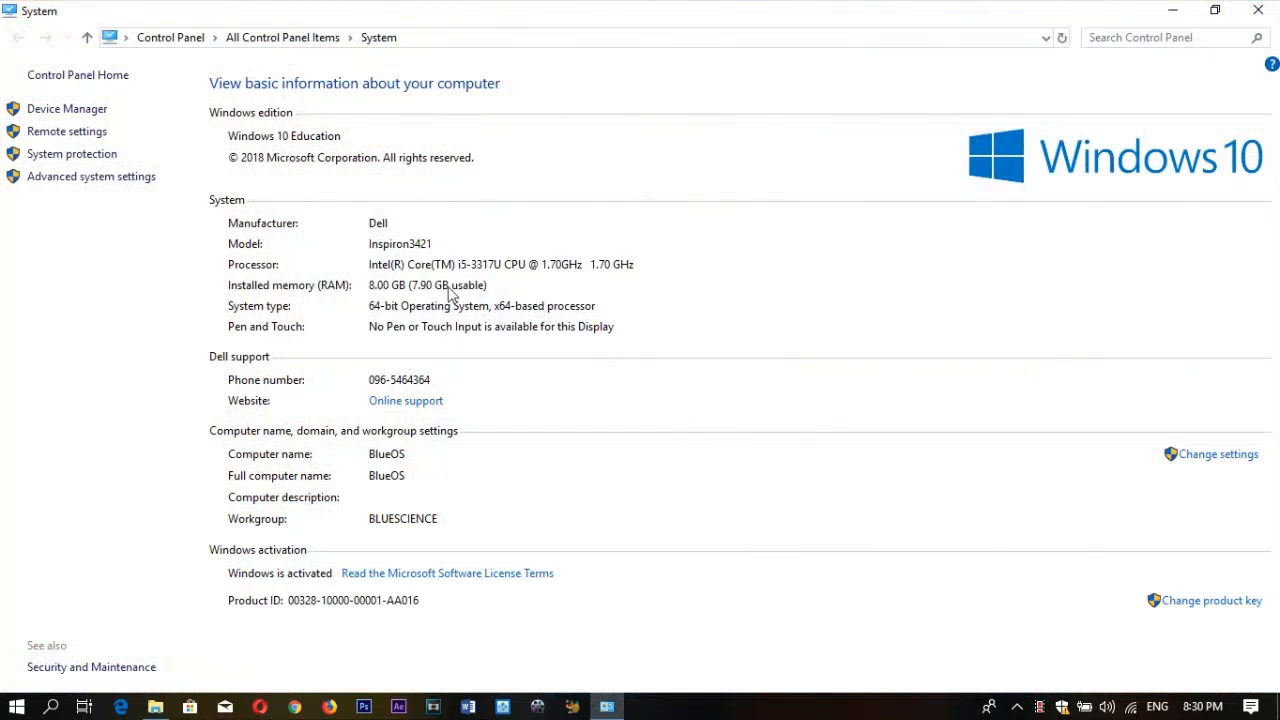
{"action": "mouse_move", "coordinate": [588, 316]}
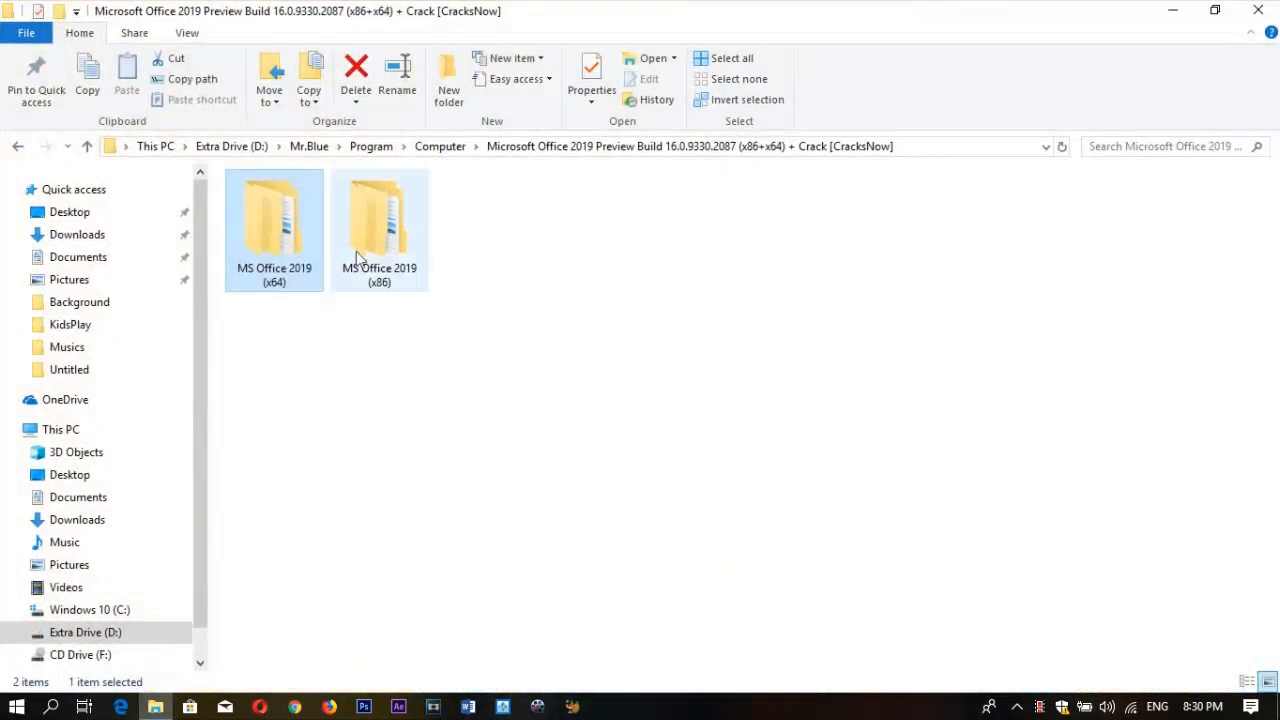
Enter the MS Office 2019 (x64) folder and unpack the compressed Preview Build archive
{"action": "double_click", "coordinate": [274, 220]}
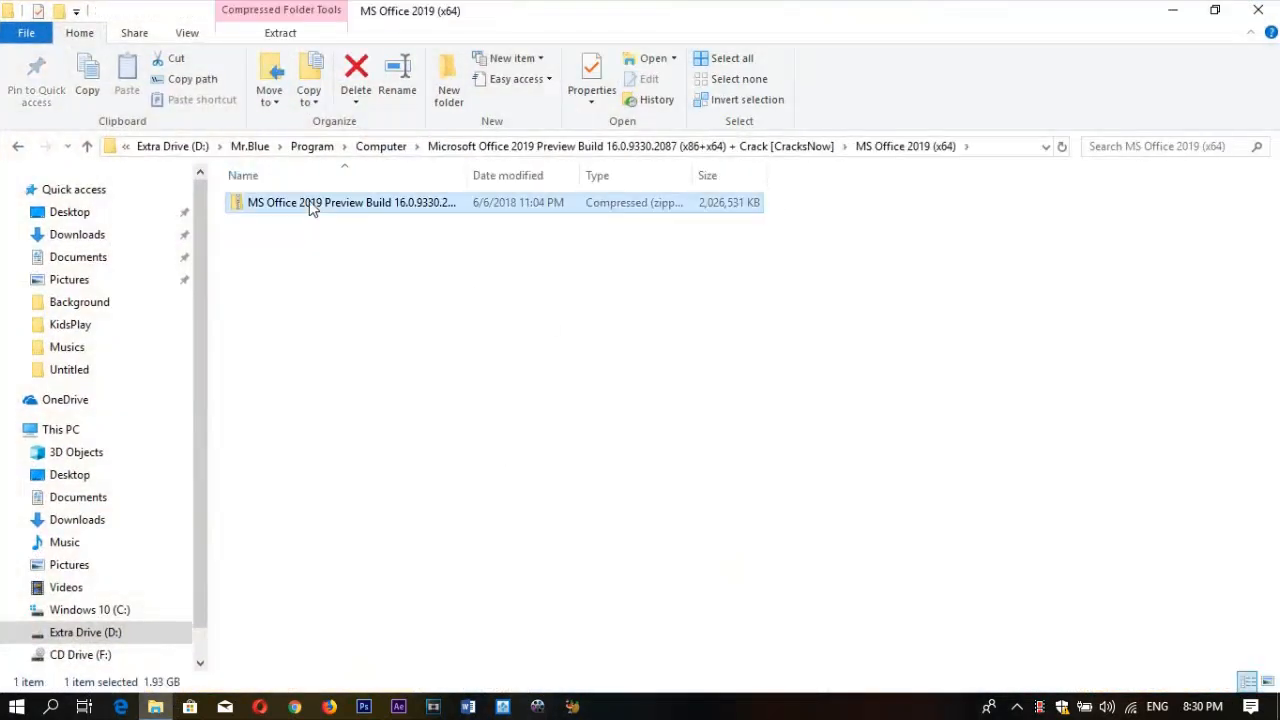
{"action": "double_click", "coordinate": [312, 202]}
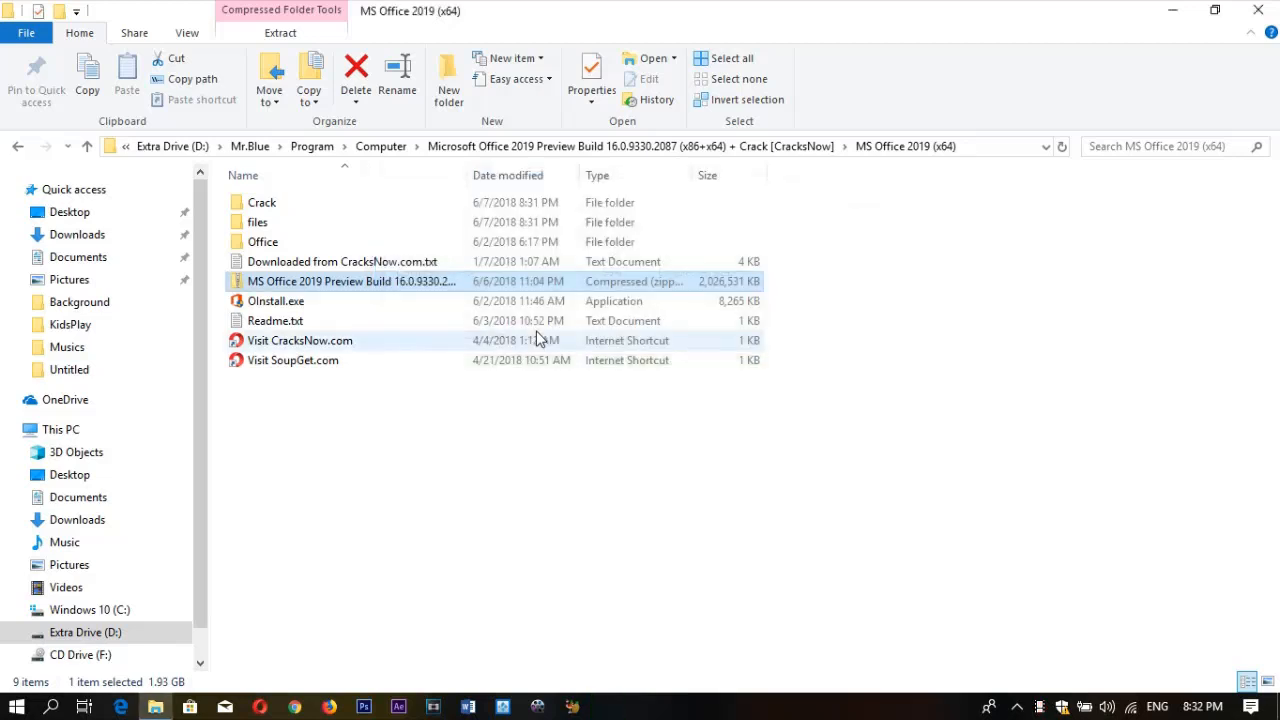
Read Readme.txt's setup steps, highlighting the first instruction line
{"action": "left_click", "coordinate": [600, 452]}
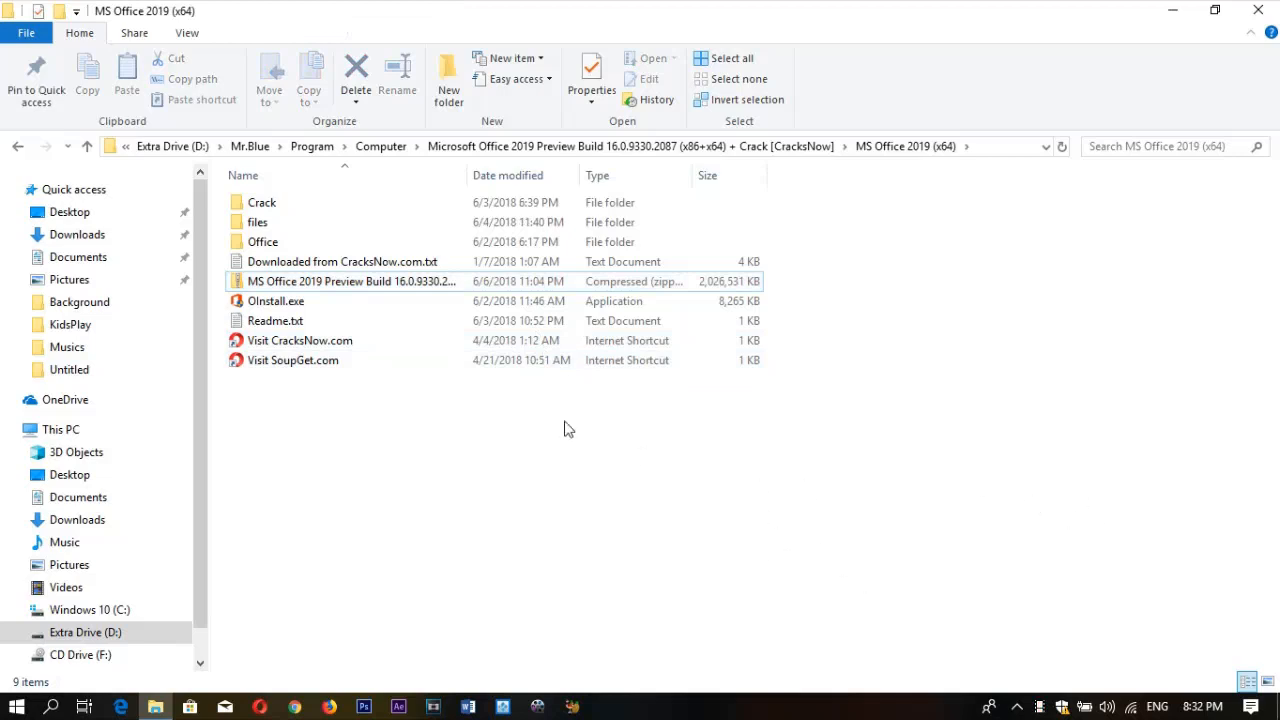
{"action": "left_click", "coordinate": [350, 280]}
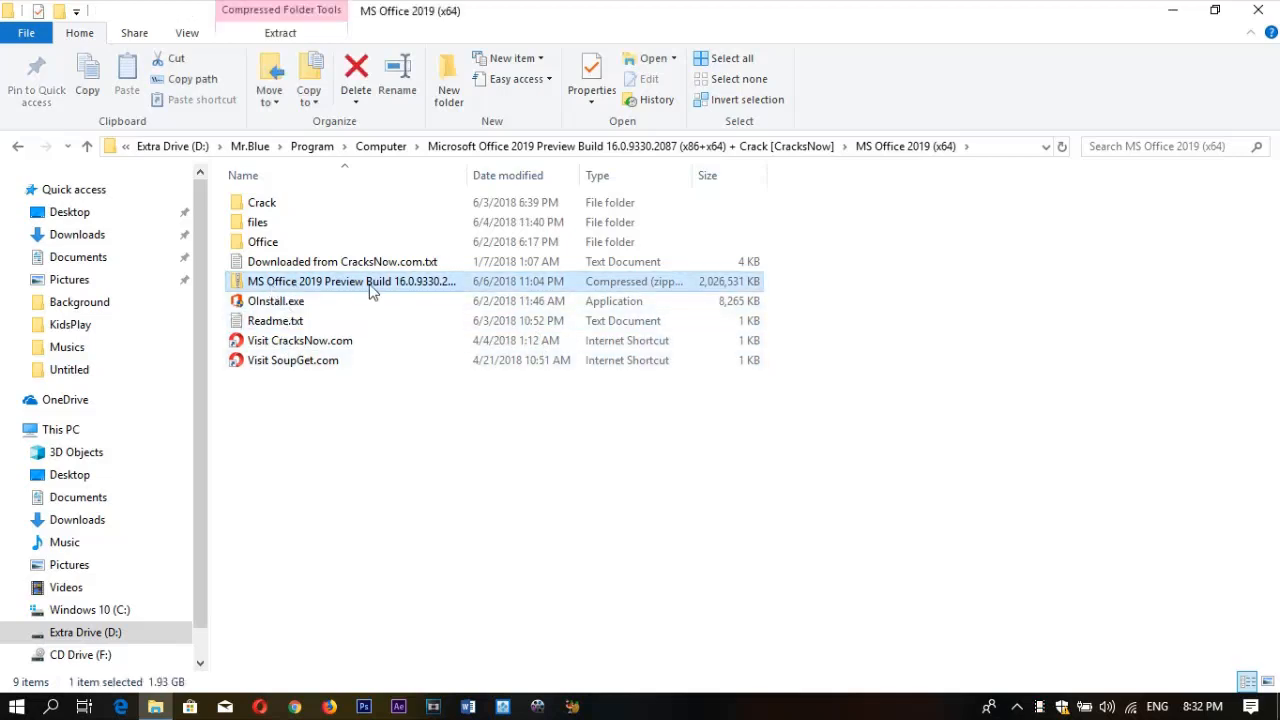
{"action": "left_click", "coordinate": [300, 394]}
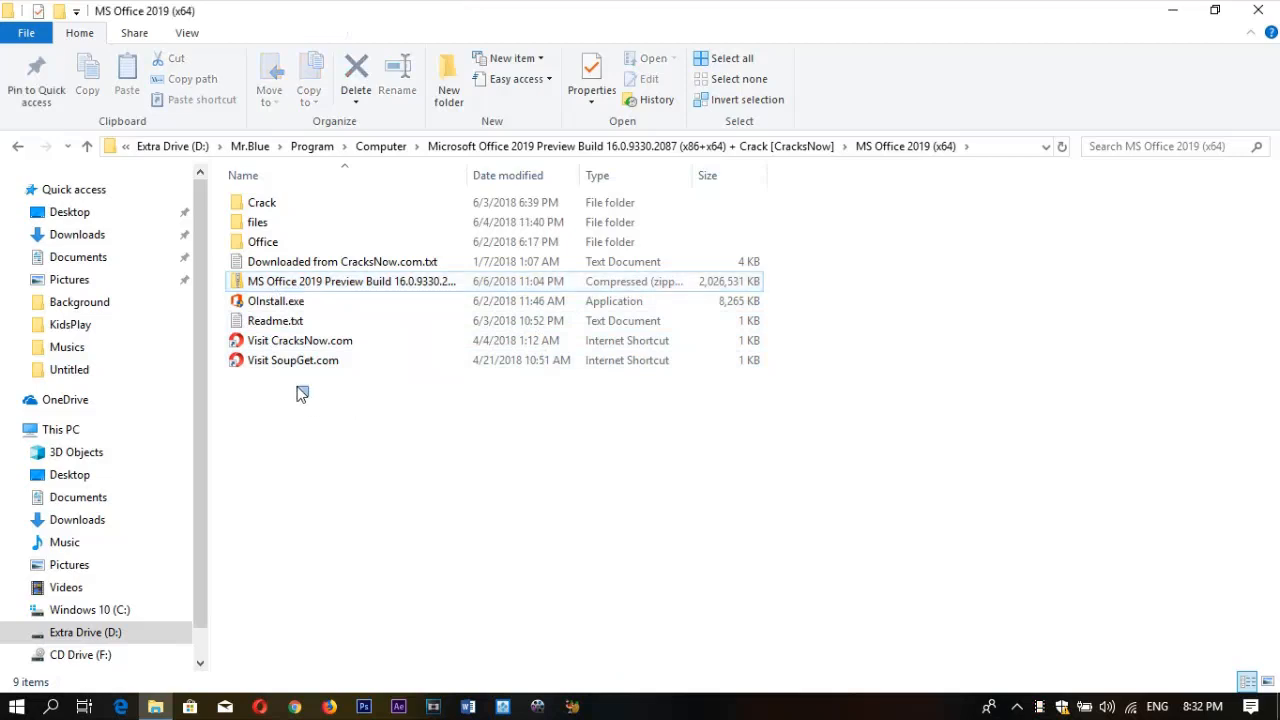
{"action": "double_click", "coordinate": [274, 320]}
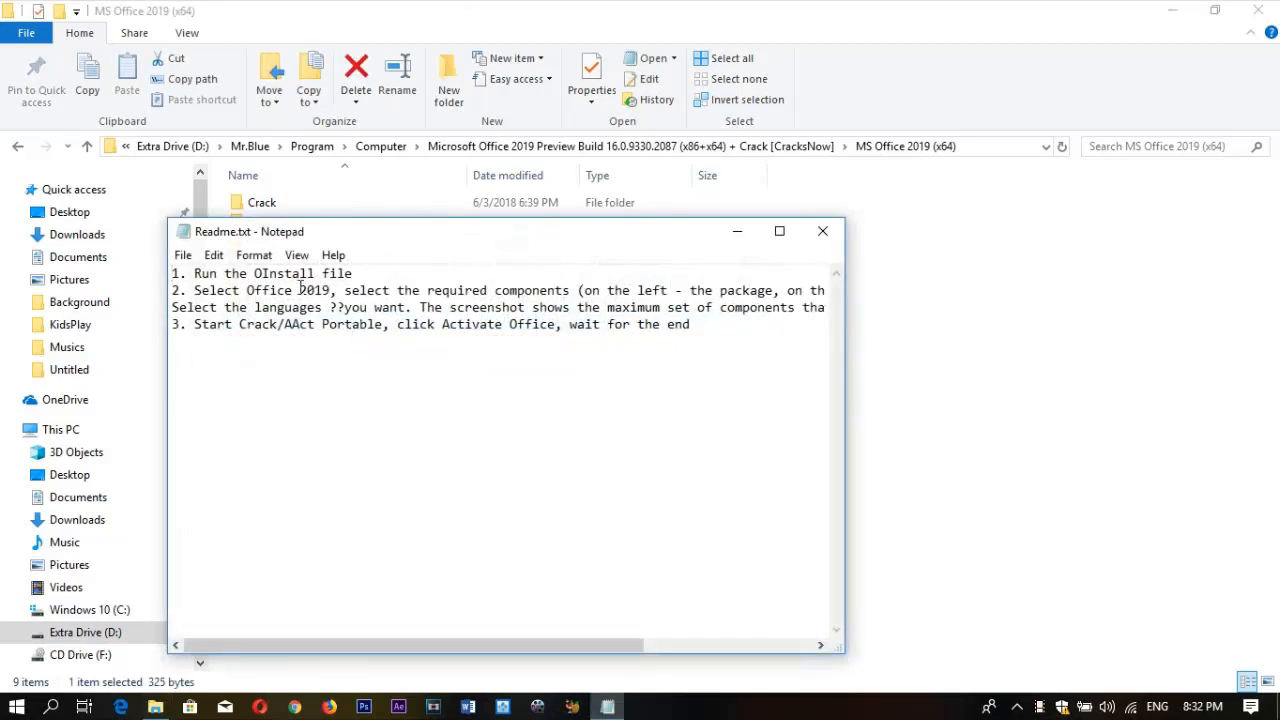
{"action": "triple_click", "coordinate": [260, 272]}
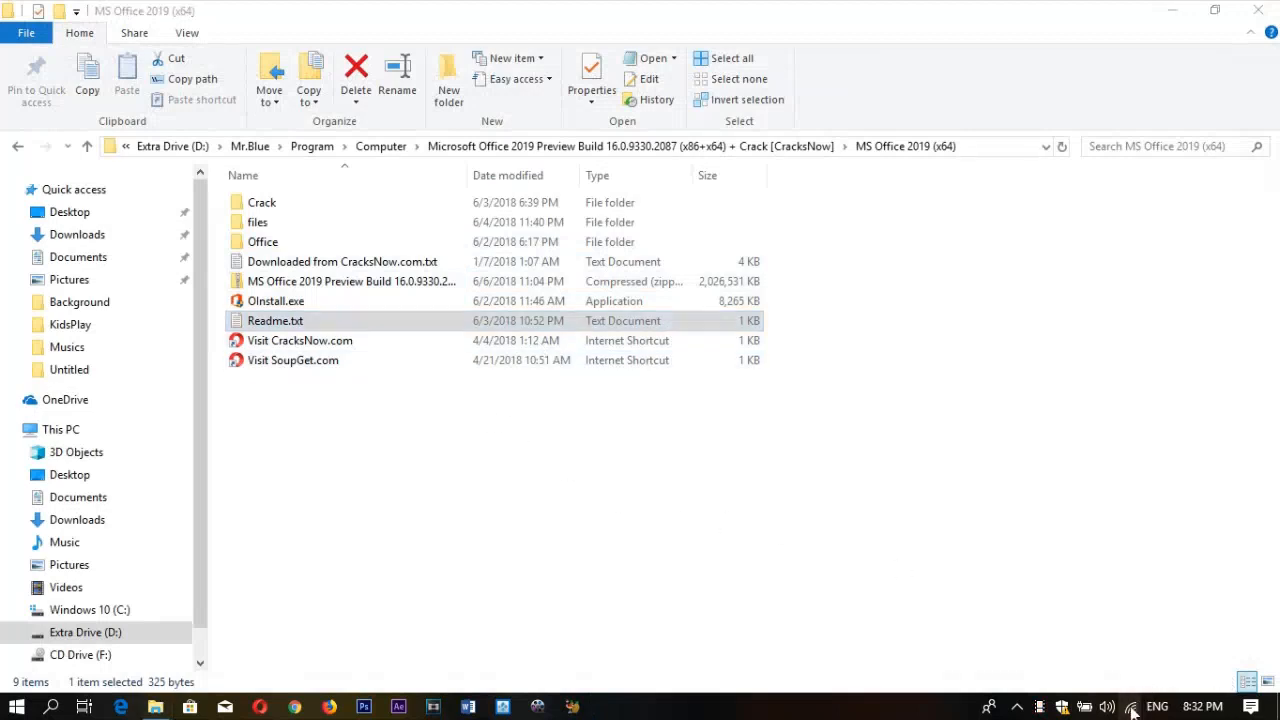
{"action": "left_click", "coordinate": [1134, 706]}
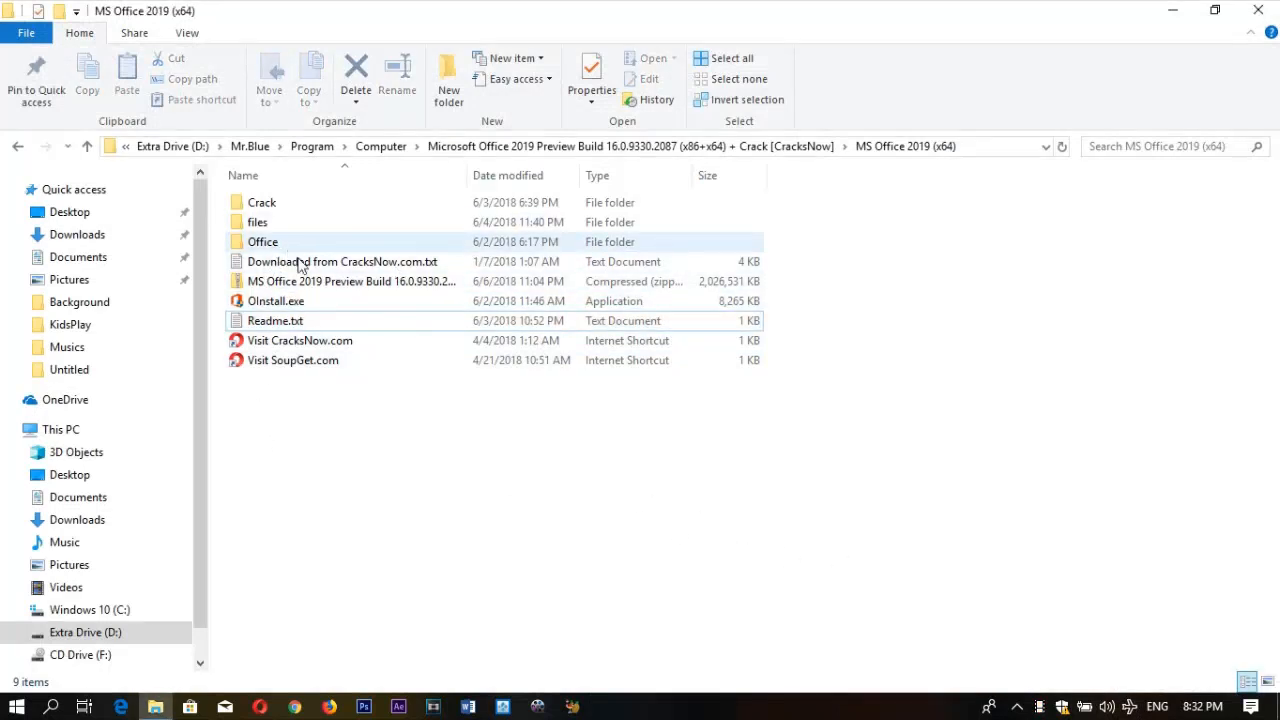
Recheck the OInstall step in Readme.txt, close it, and select OInstall.exe
{"action": "left_click", "coordinate": [276, 320]}
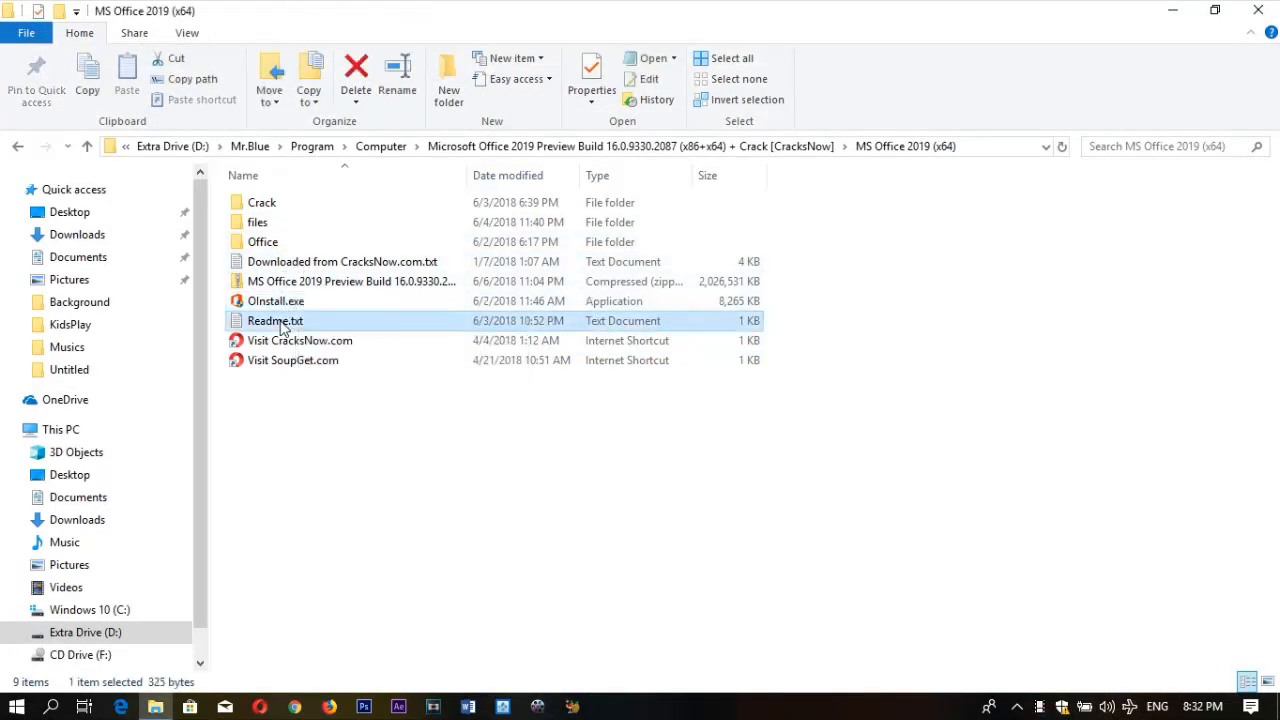
{"action": "double_click", "coordinate": [274, 320]}
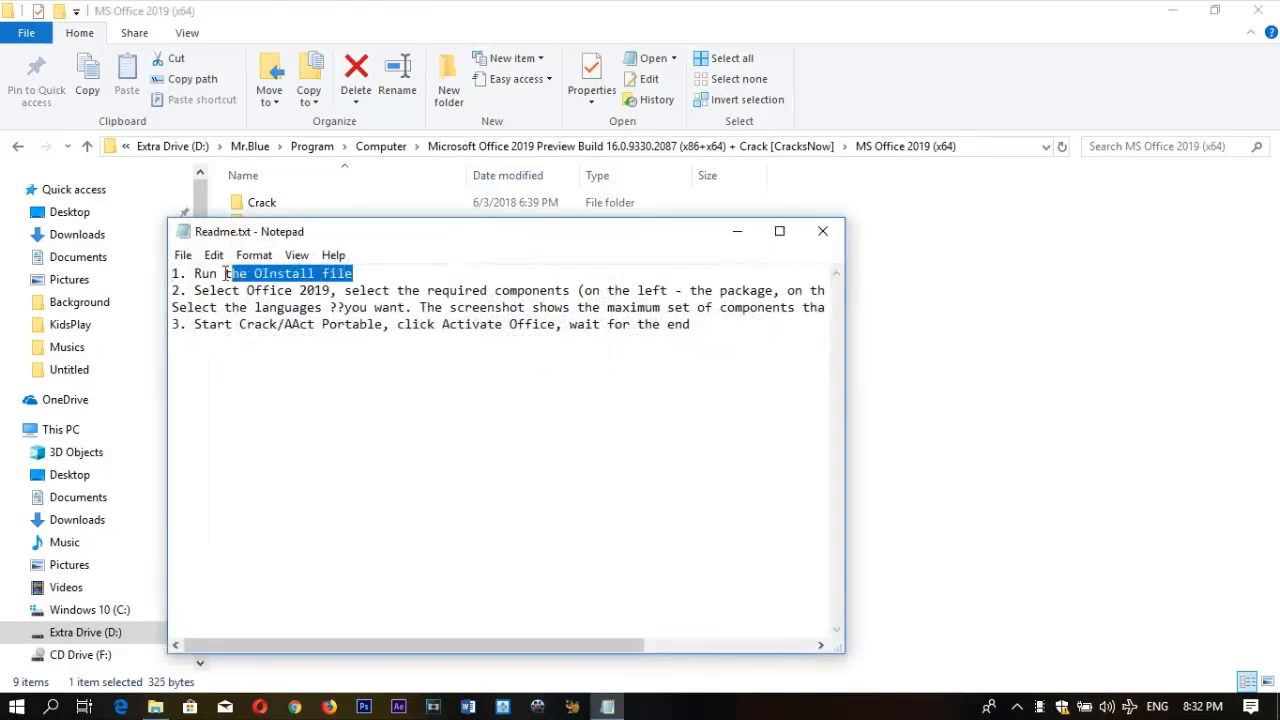
{"action": "double_click", "coordinate": [280, 272]}
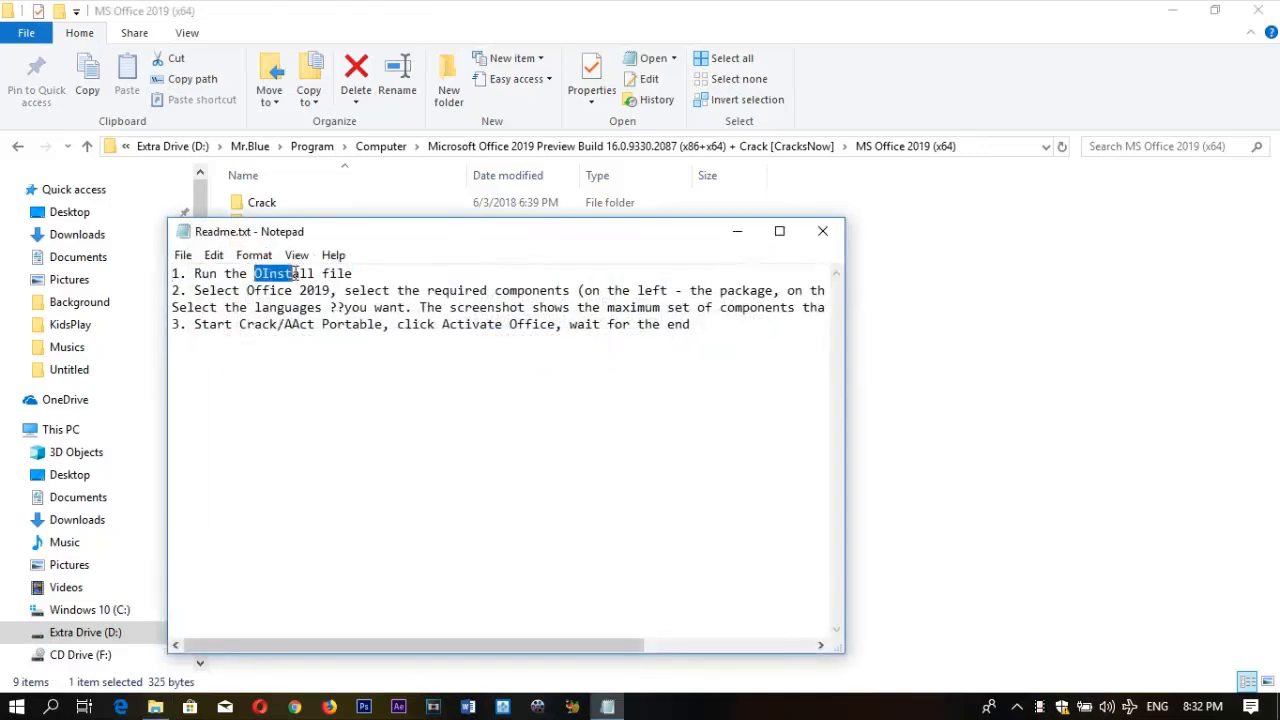
{"action": "left_click", "coordinate": [822, 232]}
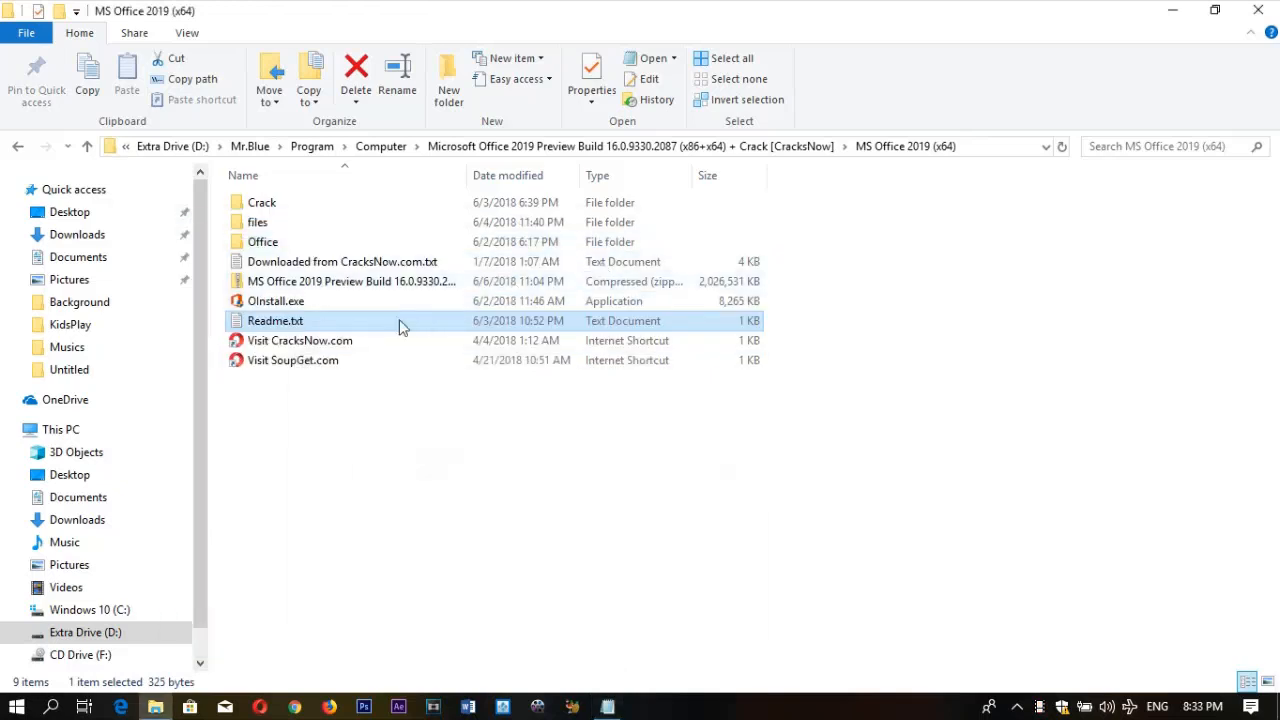
{"action": "left_click", "coordinate": [276, 300]}
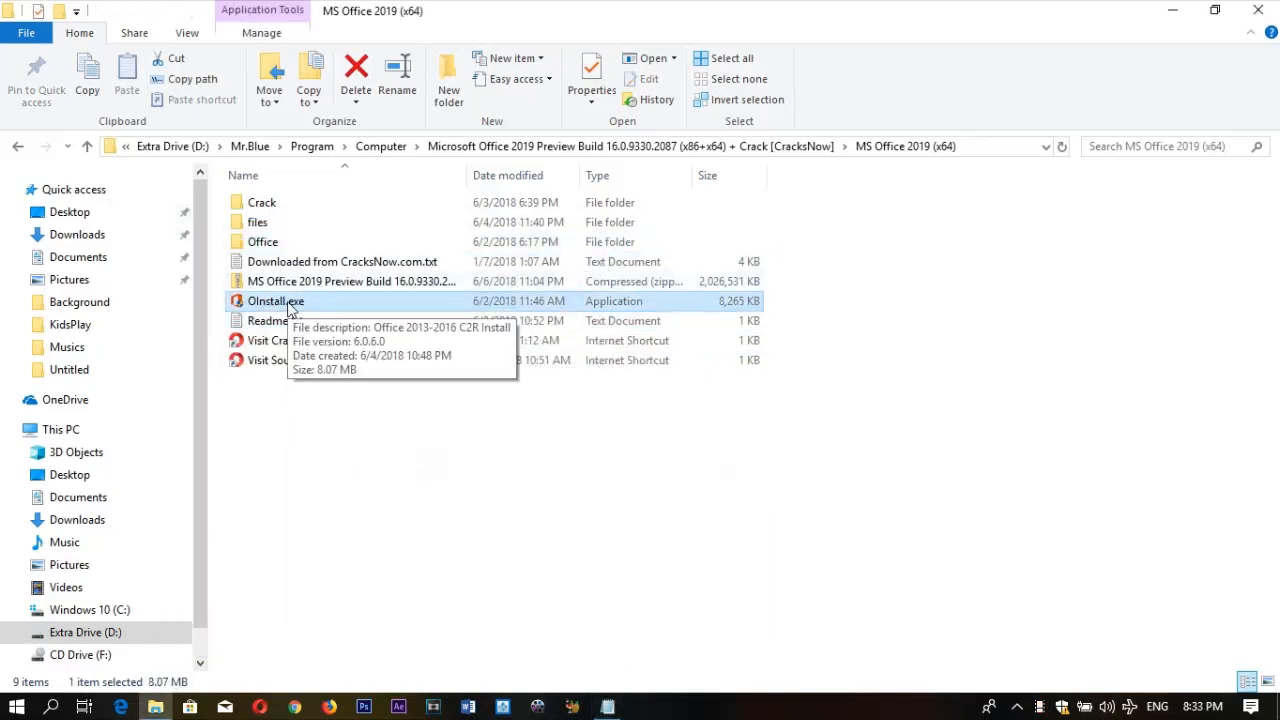
Run OInstall.exe, choose ProPlus 2019 x64 with the wanted apps, and start installing Office
{"action": "right_click", "coordinate": [276, 300]}
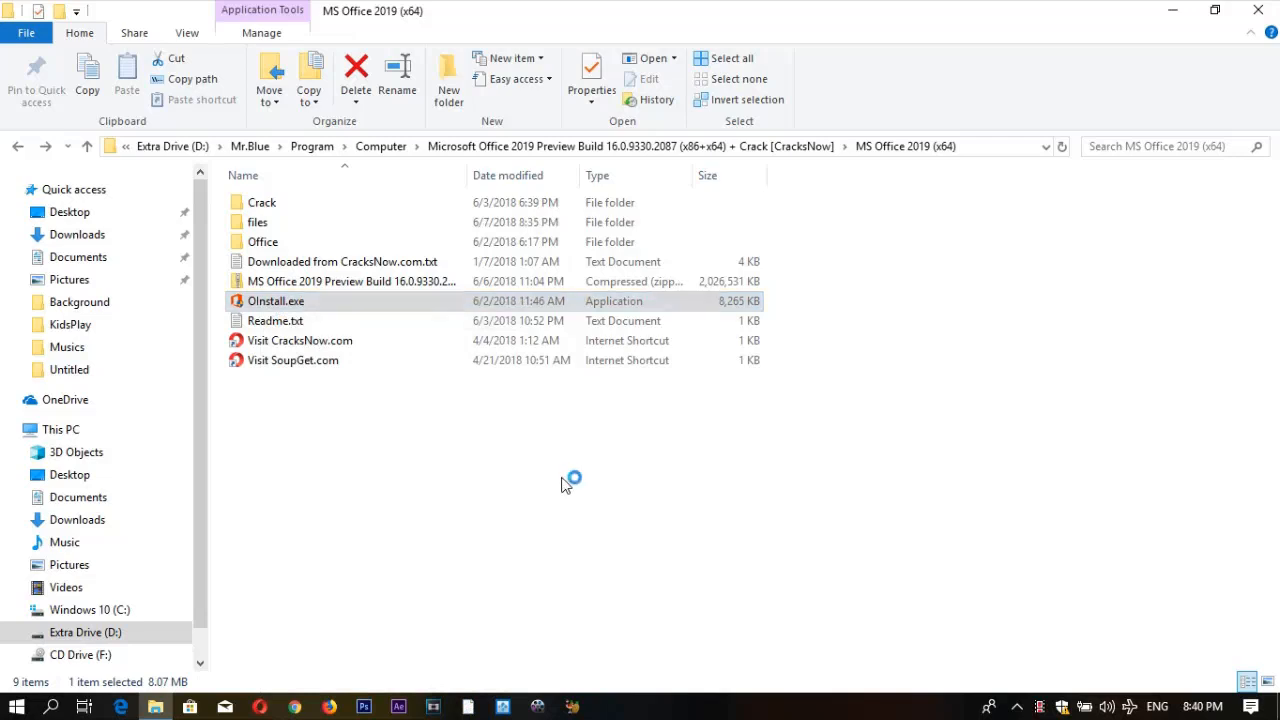
{"action": "double_click", "coordinate": [276, 300]}
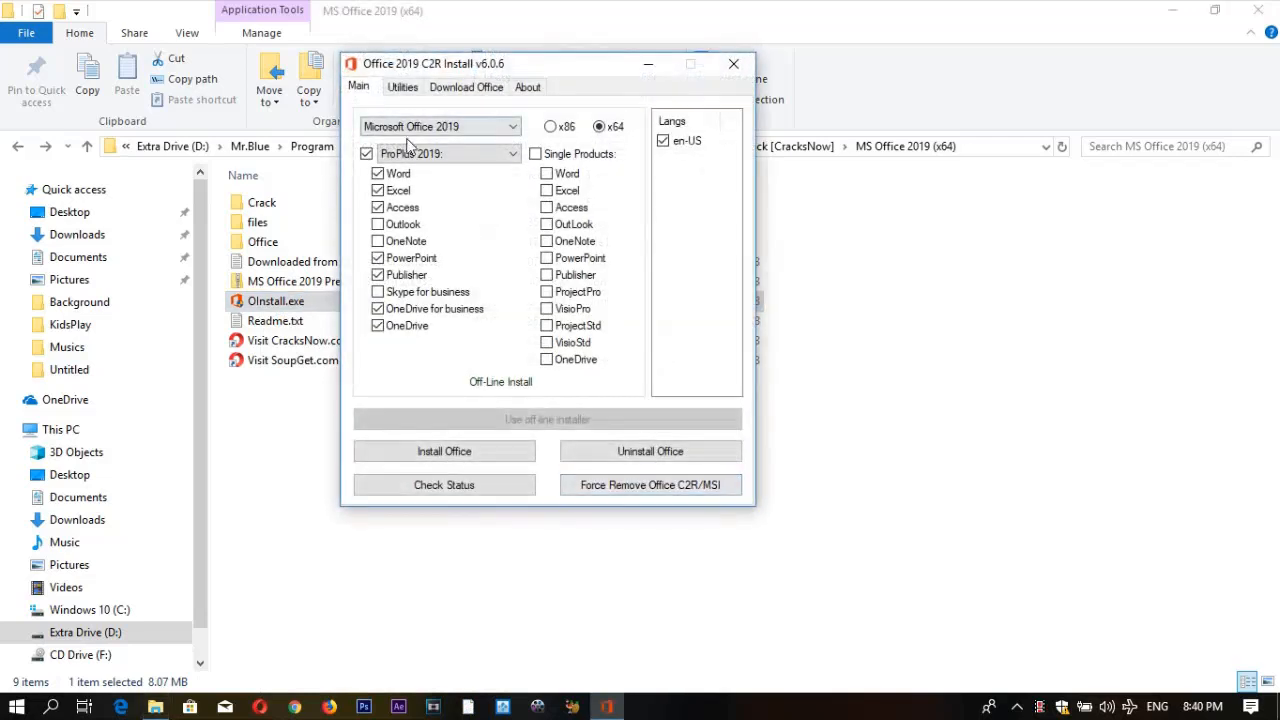
{"action": "mouse_move", "coordinate": [420, 186]}
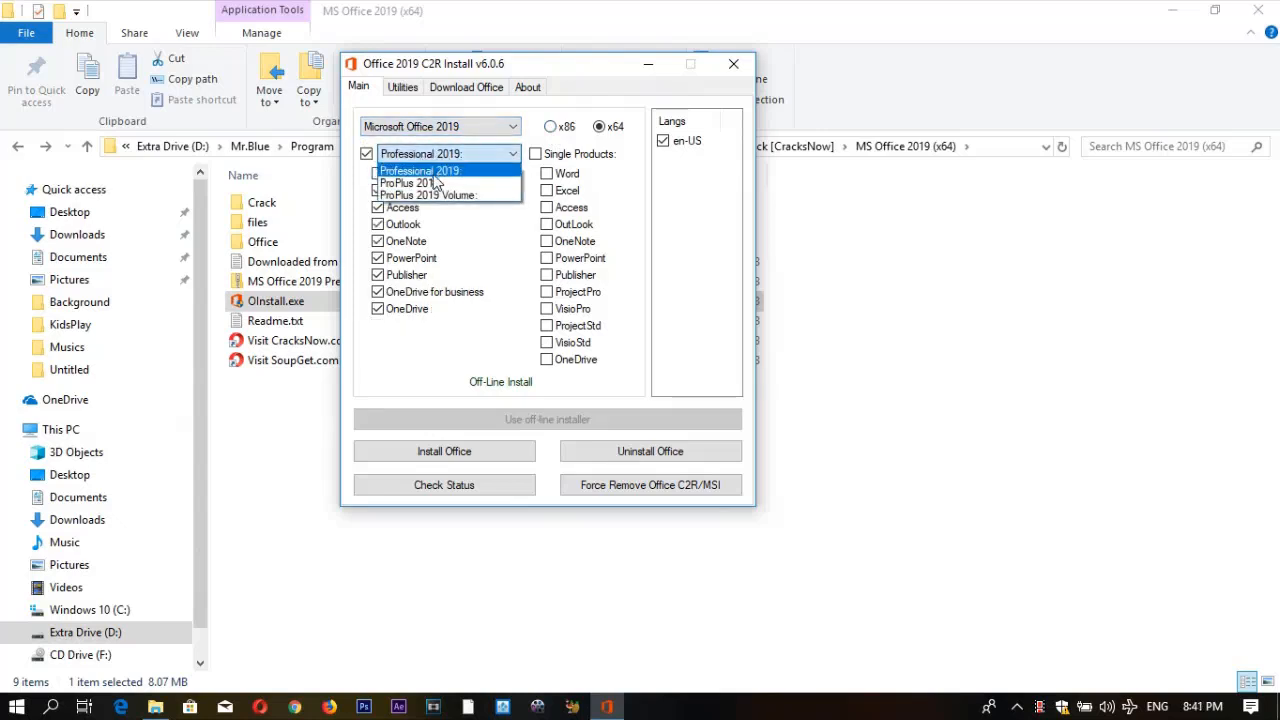
{"action": "left_click", "coordinate": [404, 184]}
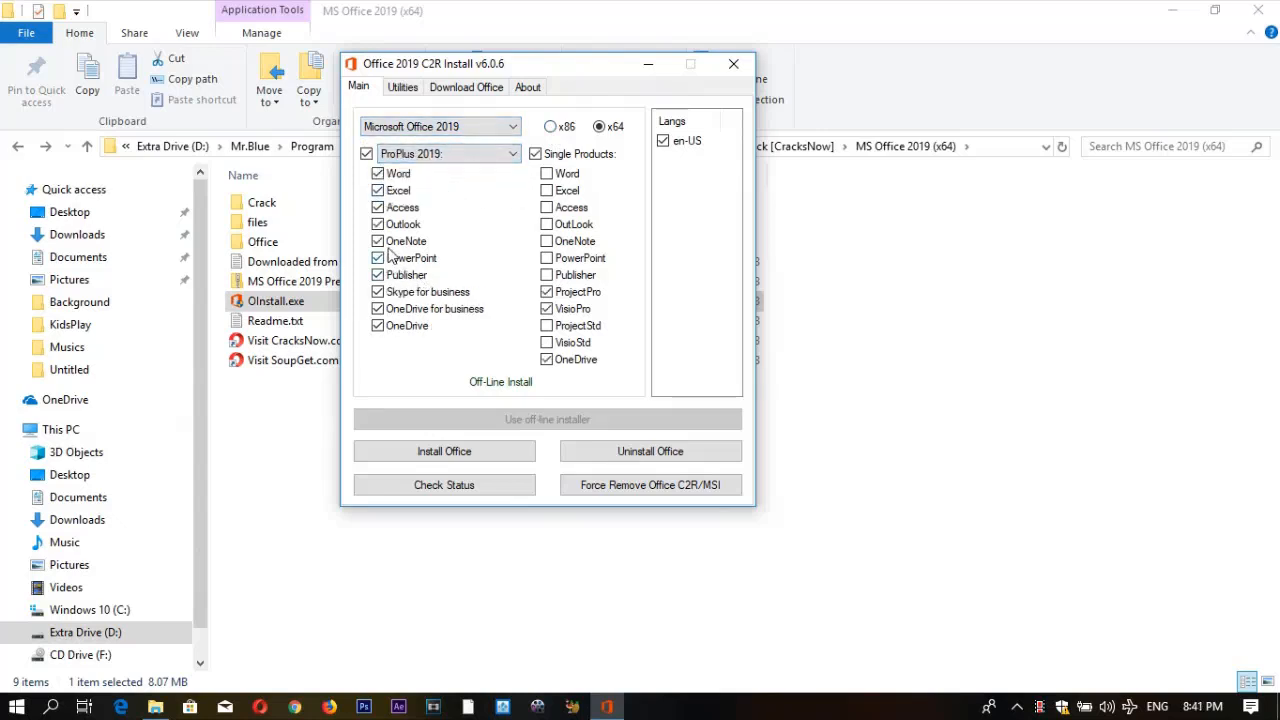
{"action": "left_click", "coordinate": [378, 240]}
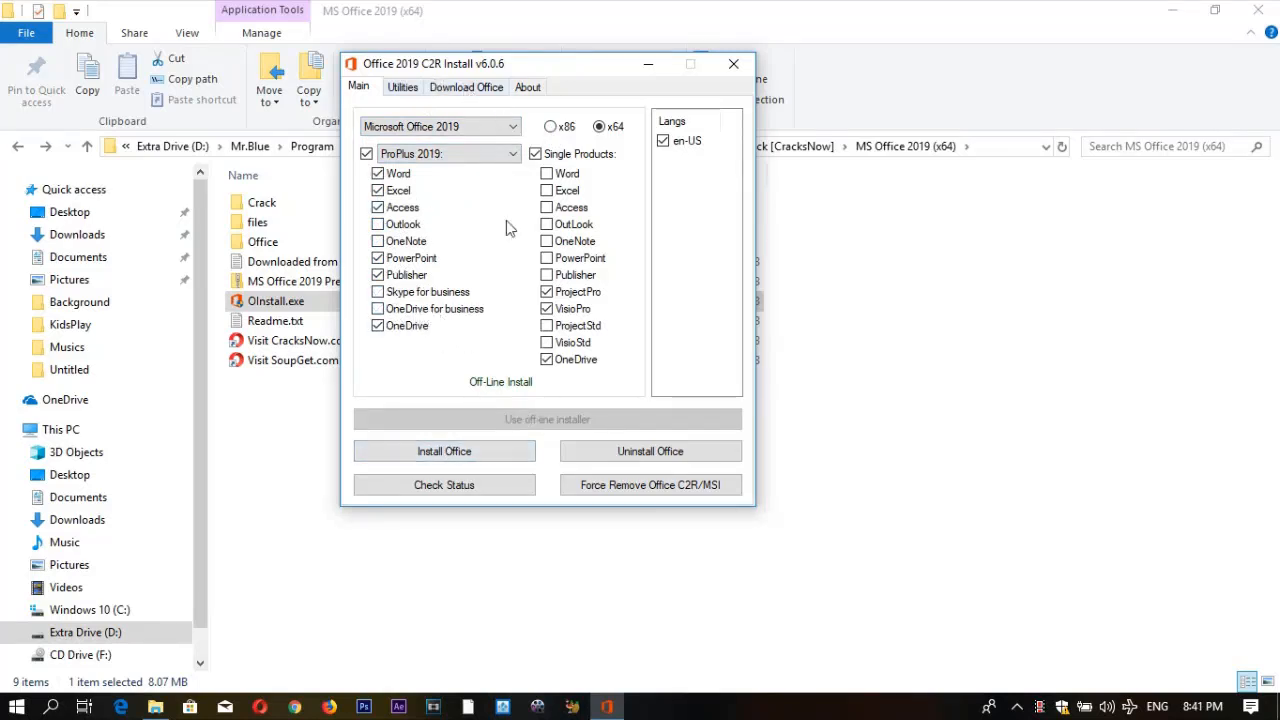
{"action": "left_click", "coordinate": [444, 452]}
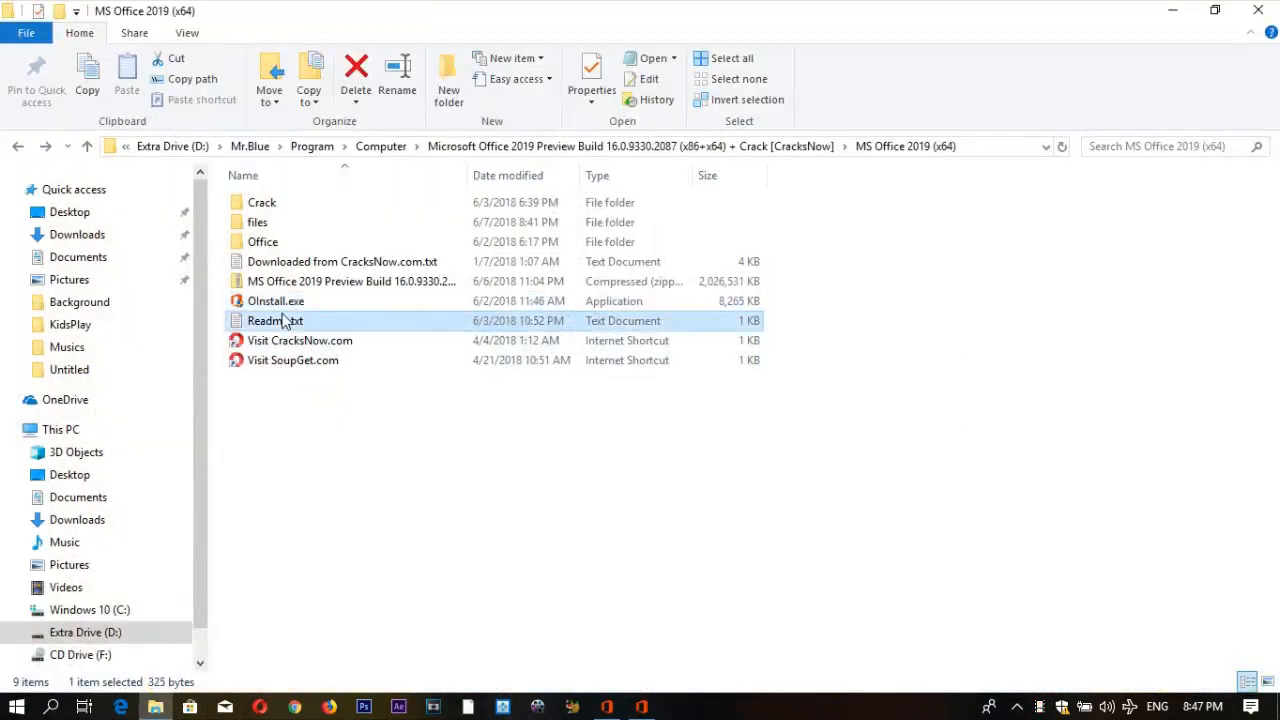
Highlight 'click Activate Office' in Readme.txt, then move to the installer's Utilities page
{"action": "double_click", "coordinate": [274, 320]}
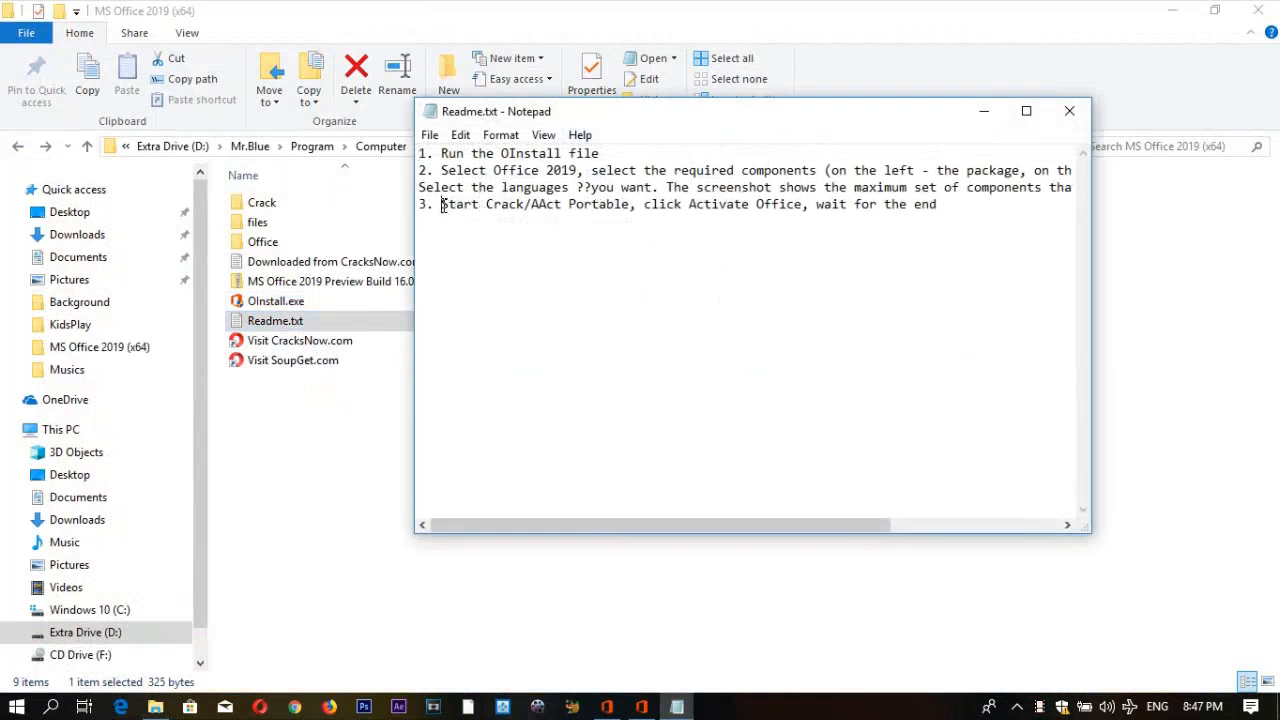
{"action": "left_click_drag", "start_coordinate": [442, 204], "coordinate": [636, 204]}
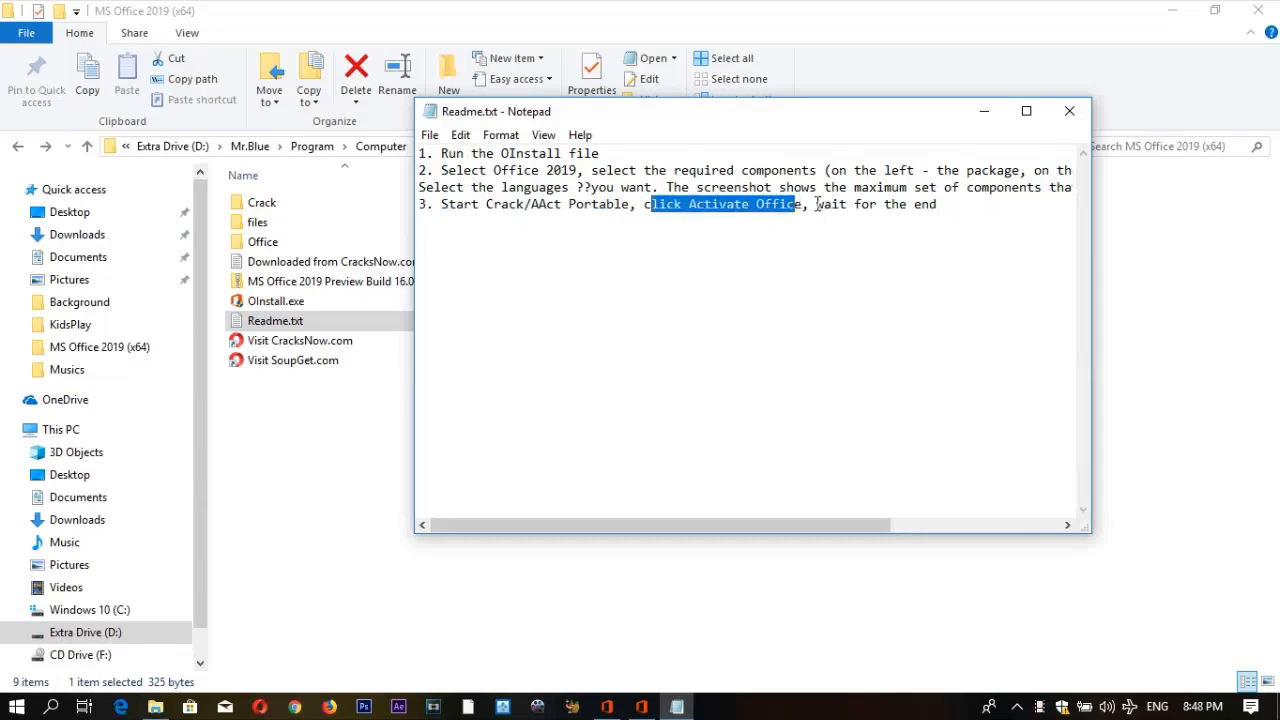
{"action": "left_click", "coordinate": [1064, 110]}
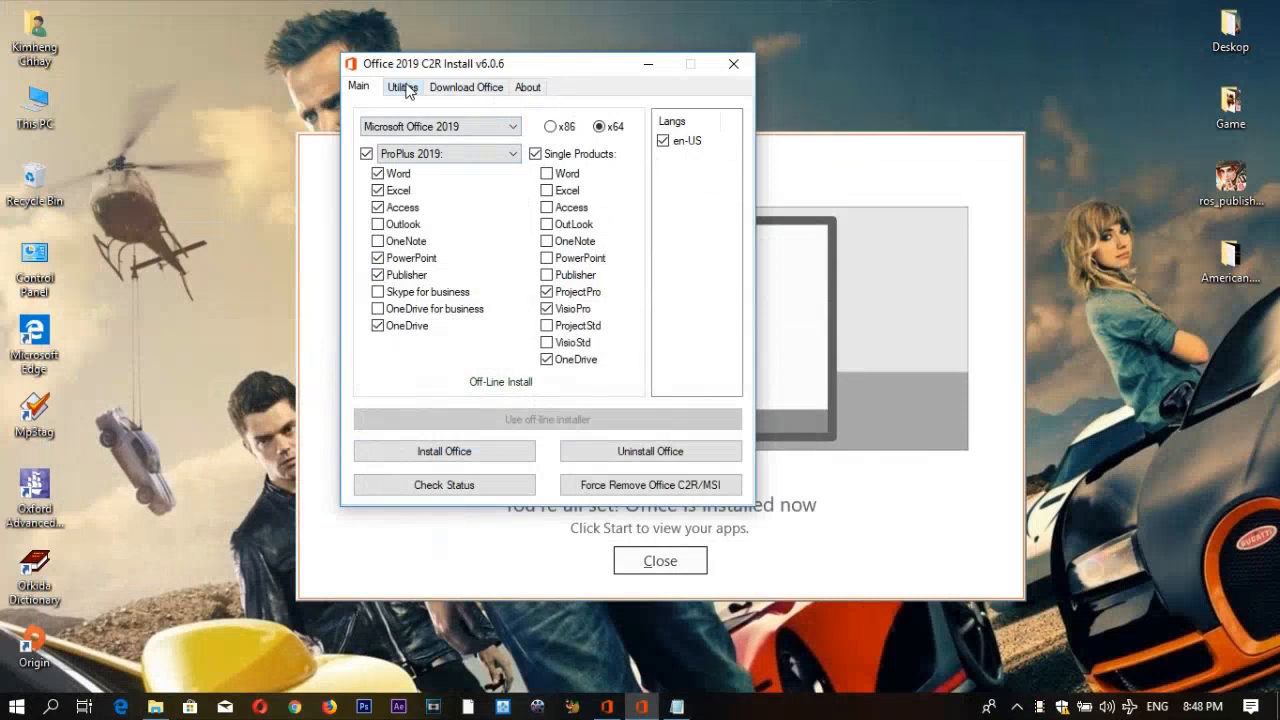
{"action": "left_click", "coordinate": [400, 88]}
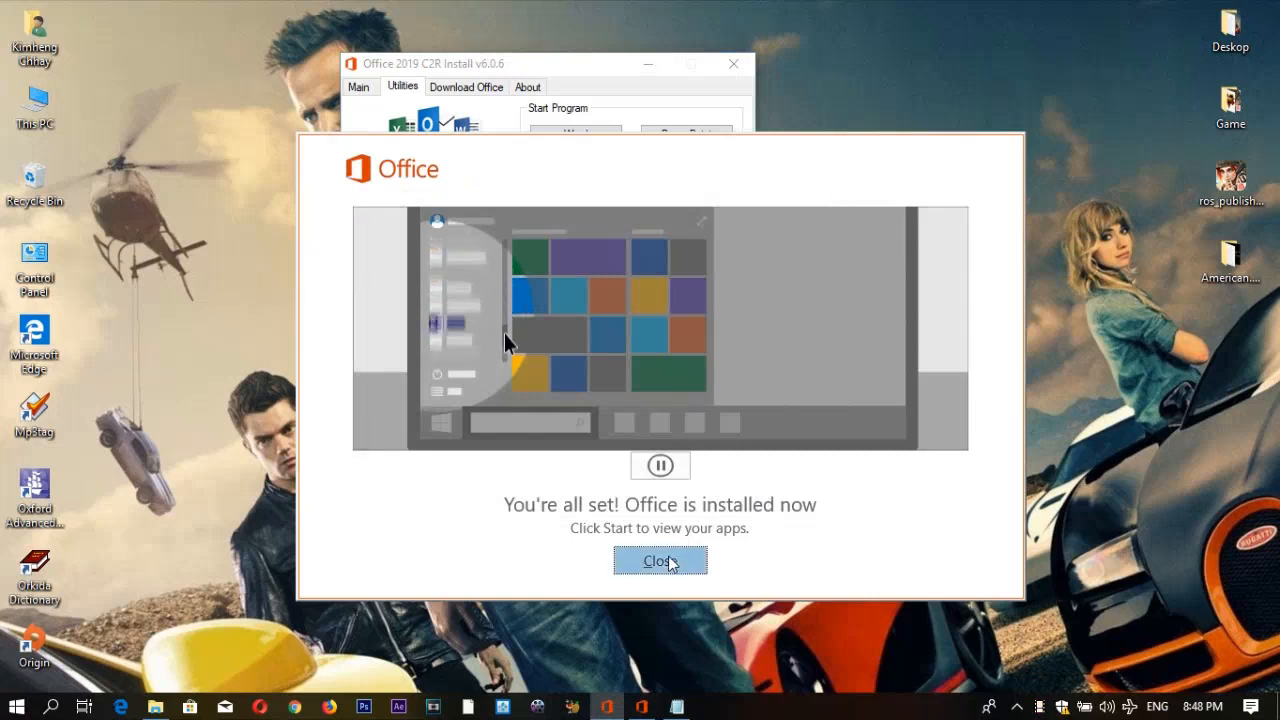
Dismiss the setup notice, run Activate Office, and allow the KMS emulator through the firewall
{"action": "left_click", "coordinate": [660, 560]}
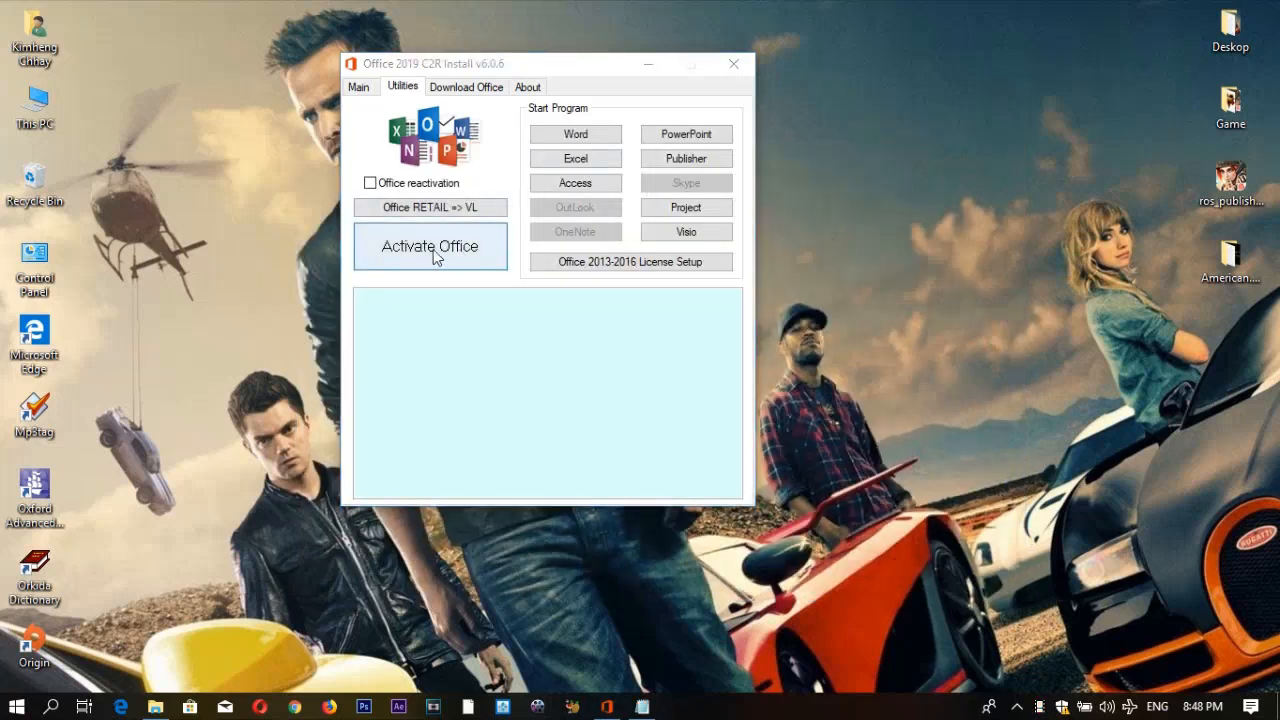
{"action": "left_click", "coordinate": [430, 246]}
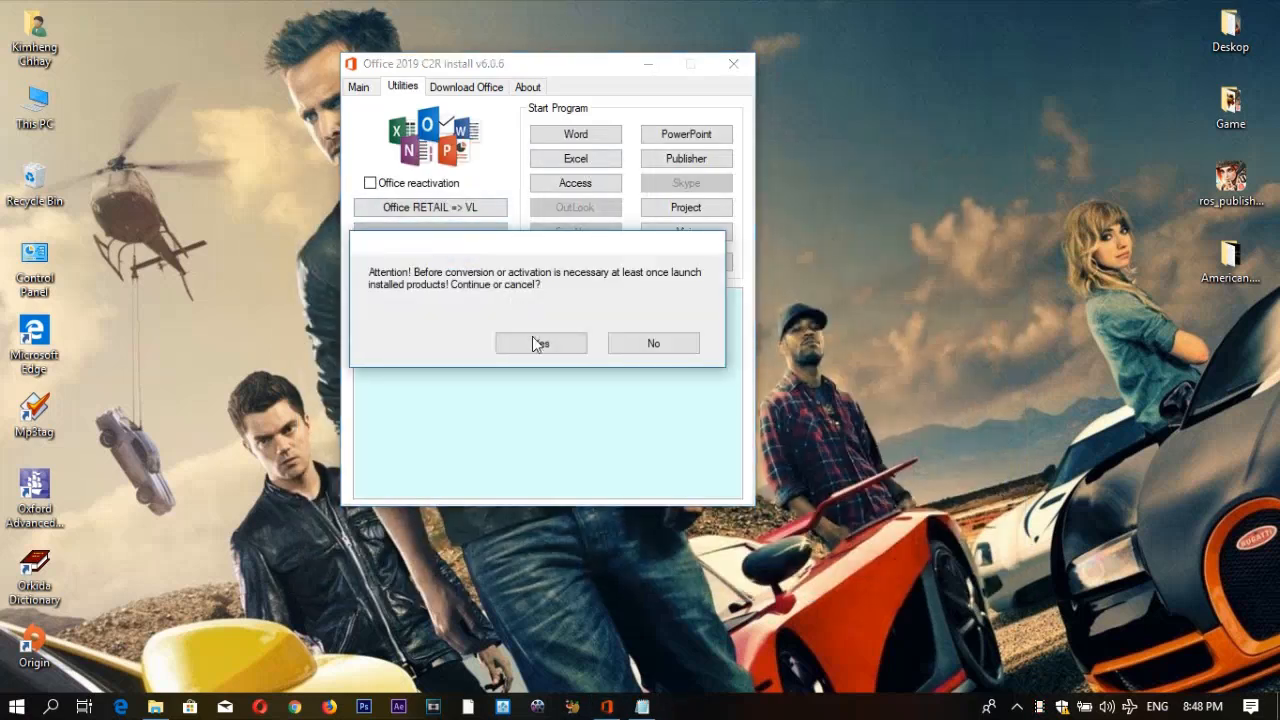
{"action": "left_click", "coordinate": [540, 344]}
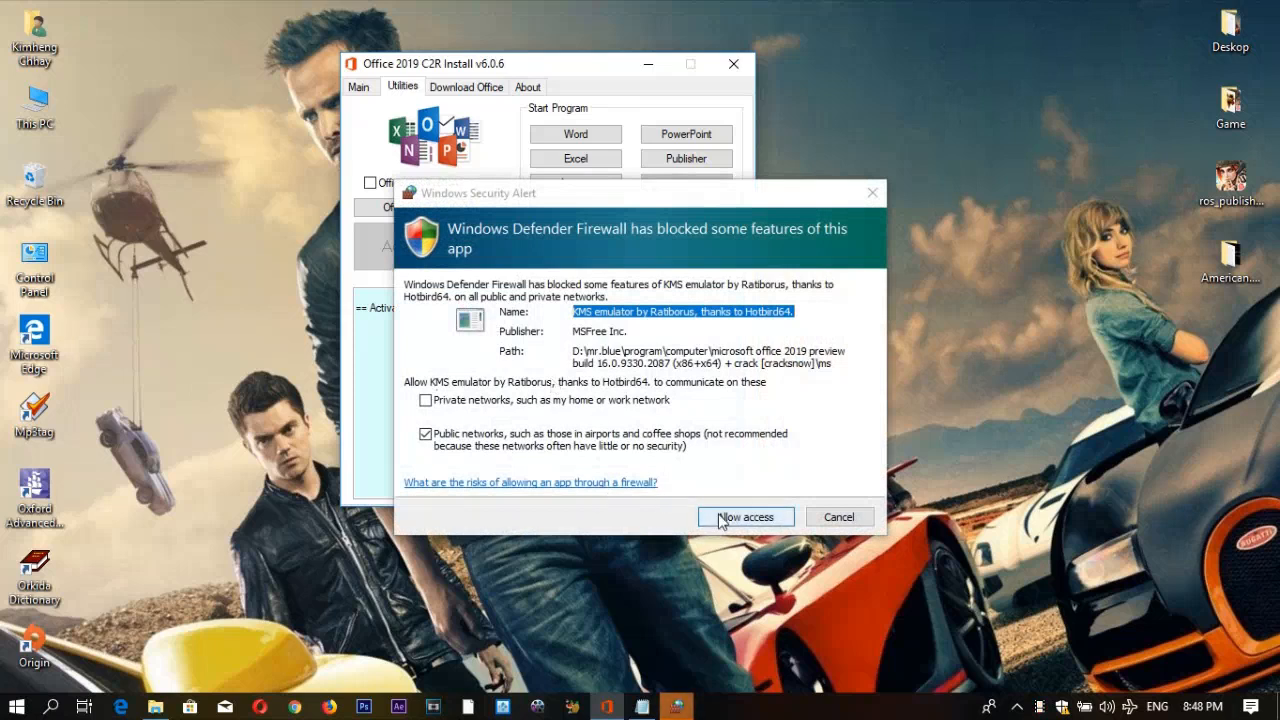
{"action": "left_click", "coordinate": [744, 516]}
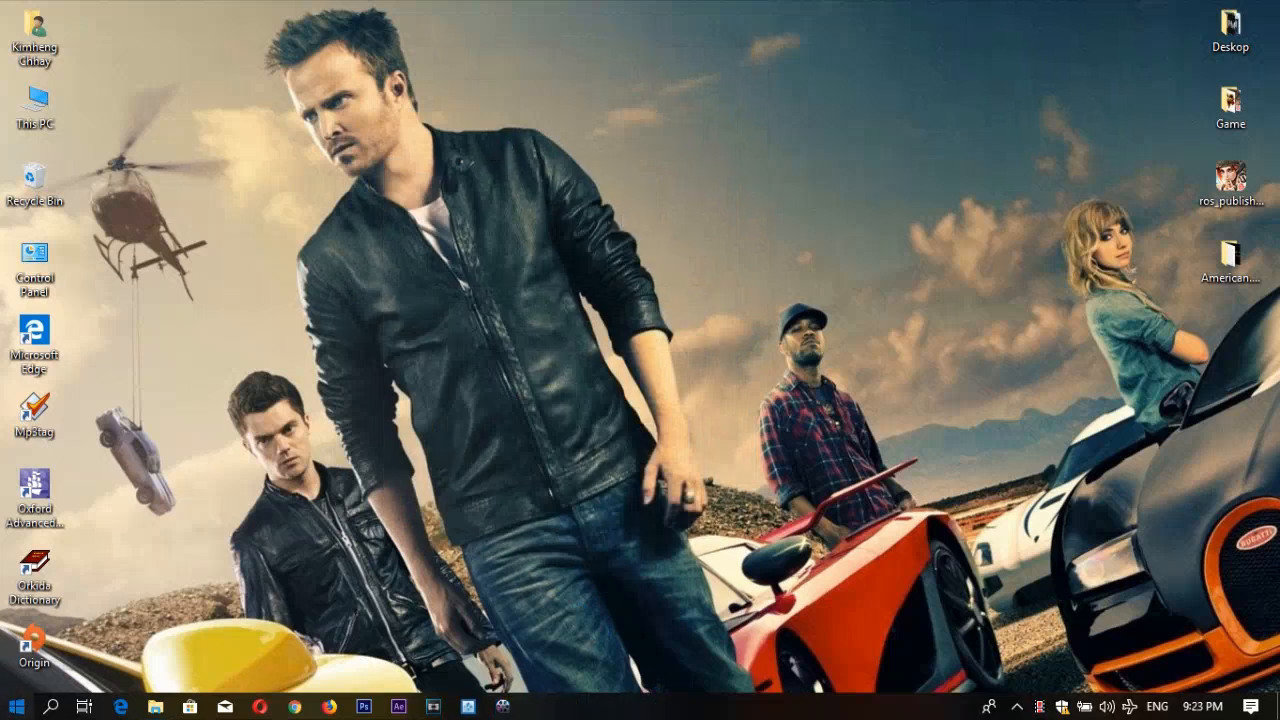
Launch Excel from Start, confirm Product Activated on the Account page, then close Excel
{"action": "left_click", "coordinate": [16, 704]}
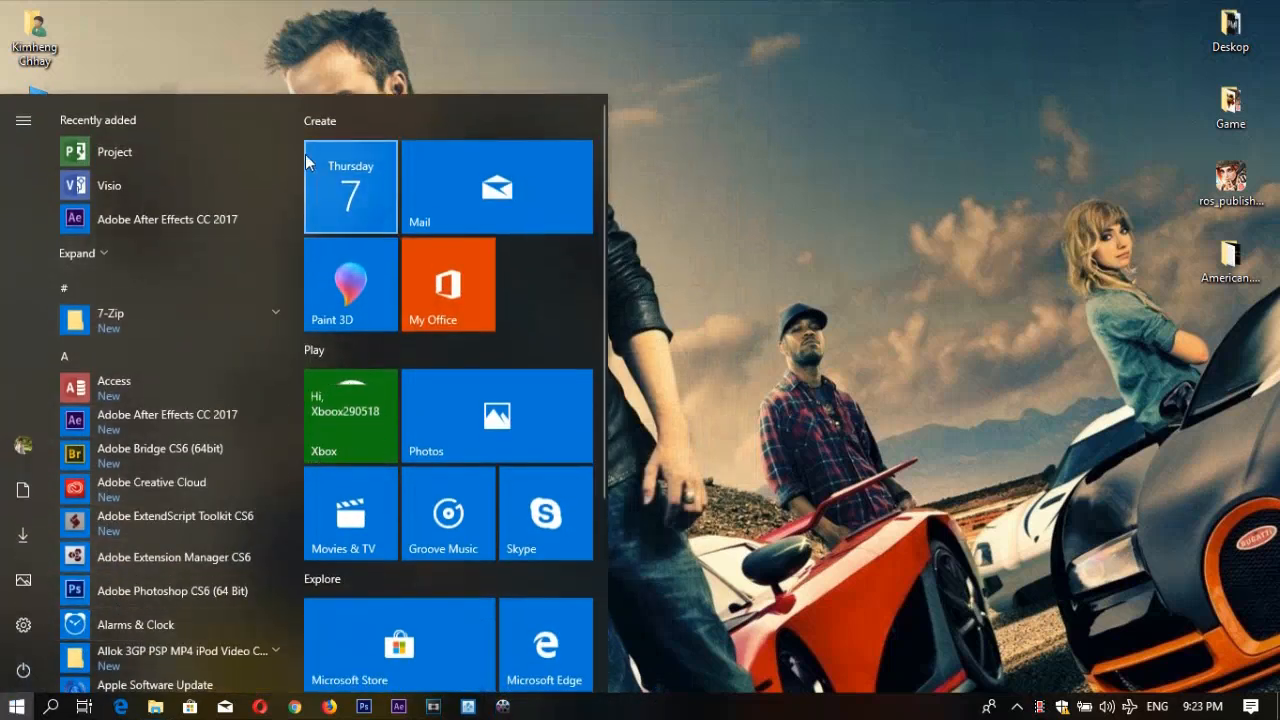
{"action": "scroll", "scroll_direction": "down", "scroll_amount": 3}
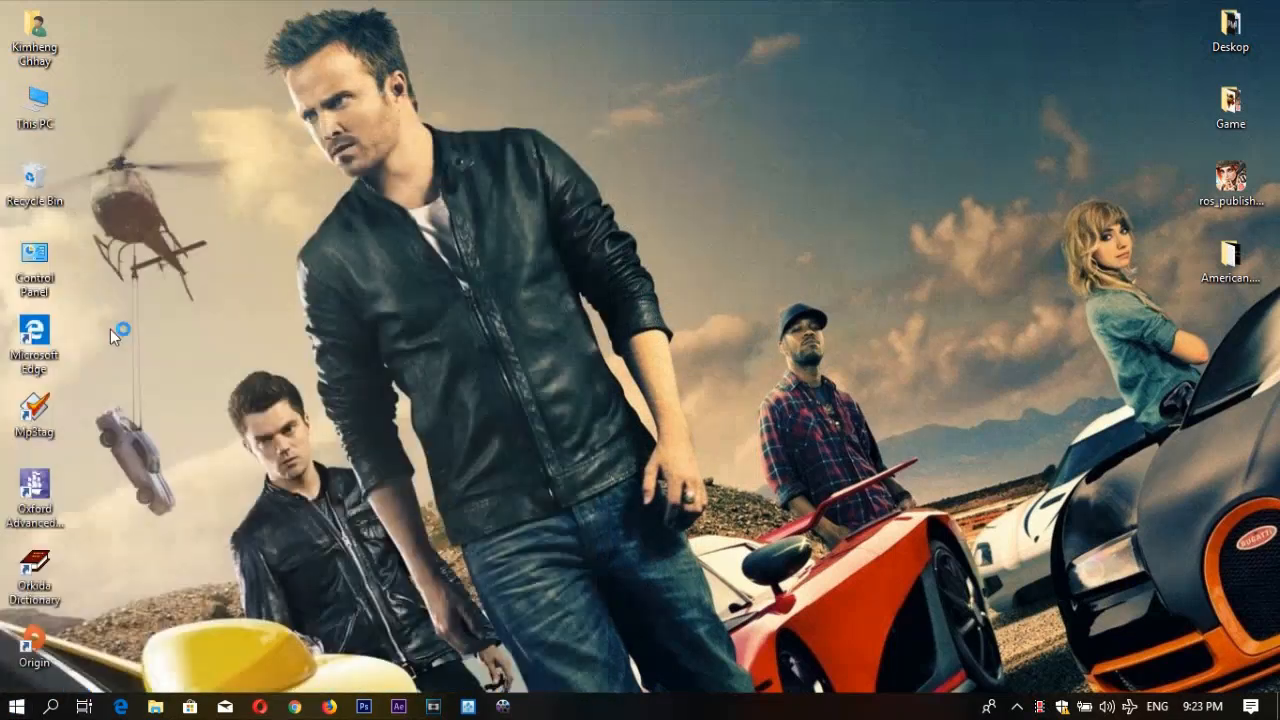
{"action": "mouse_move", "coordinate": [596, 318]}
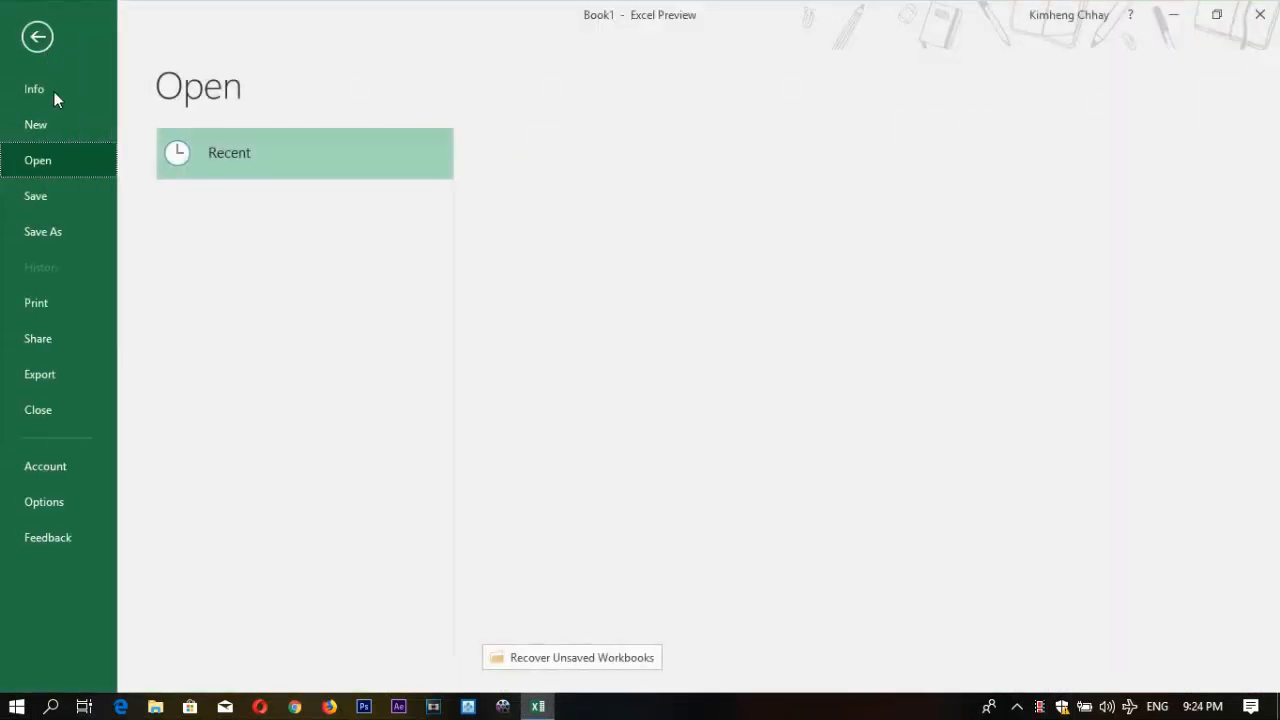
{"action": "left_click", "coordinate": [44, 466]}
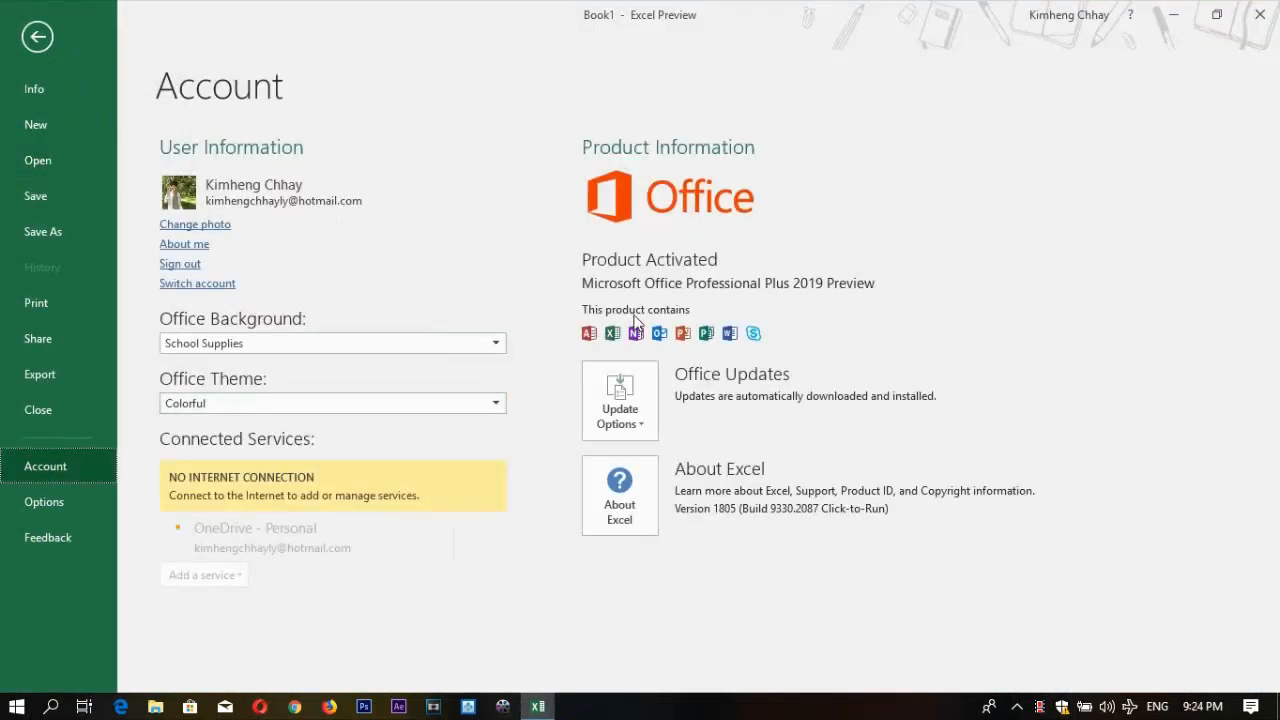
{"action": "mouse_move", "coordinate": [704, 270]}
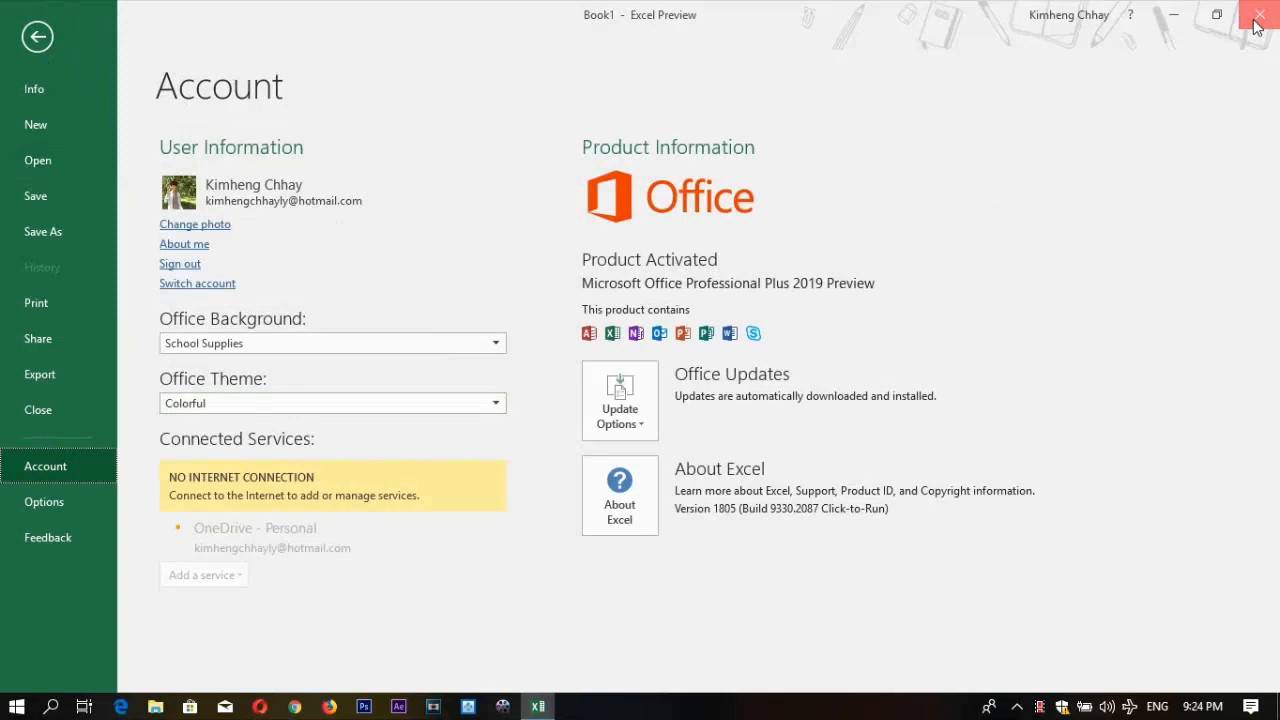
{"action": "left_click", "coordinate": [1262, 16]}
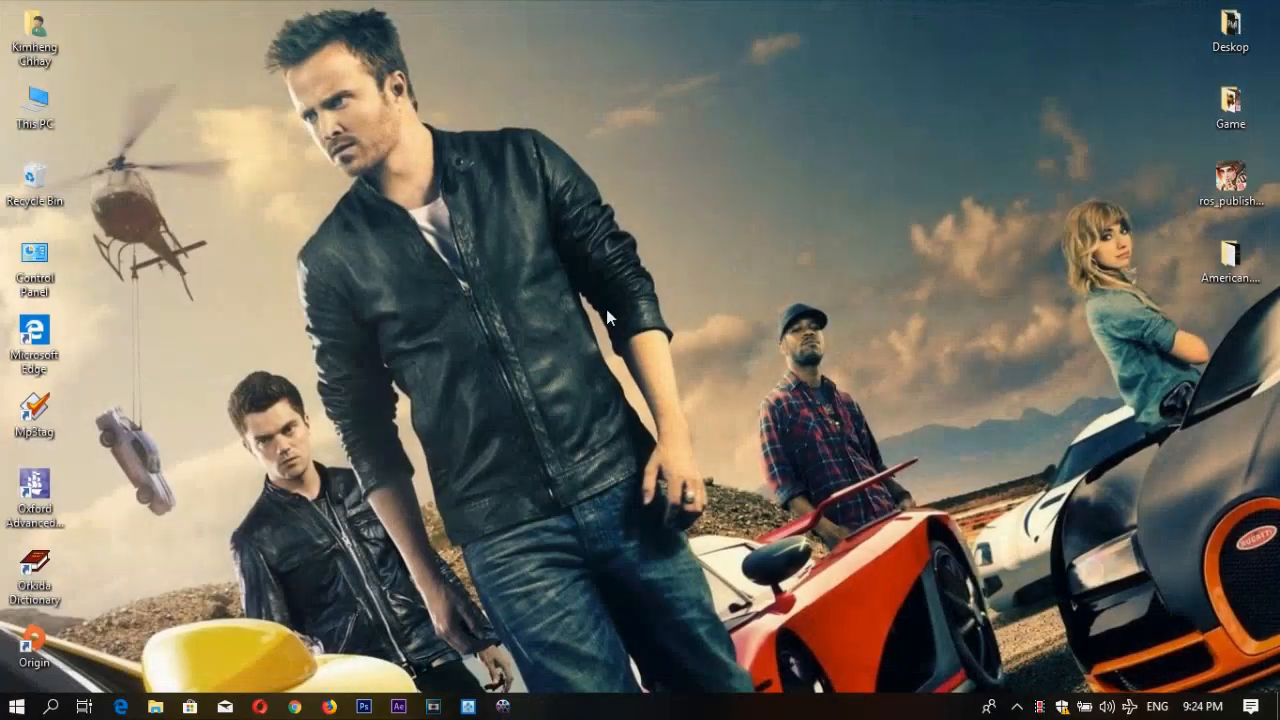